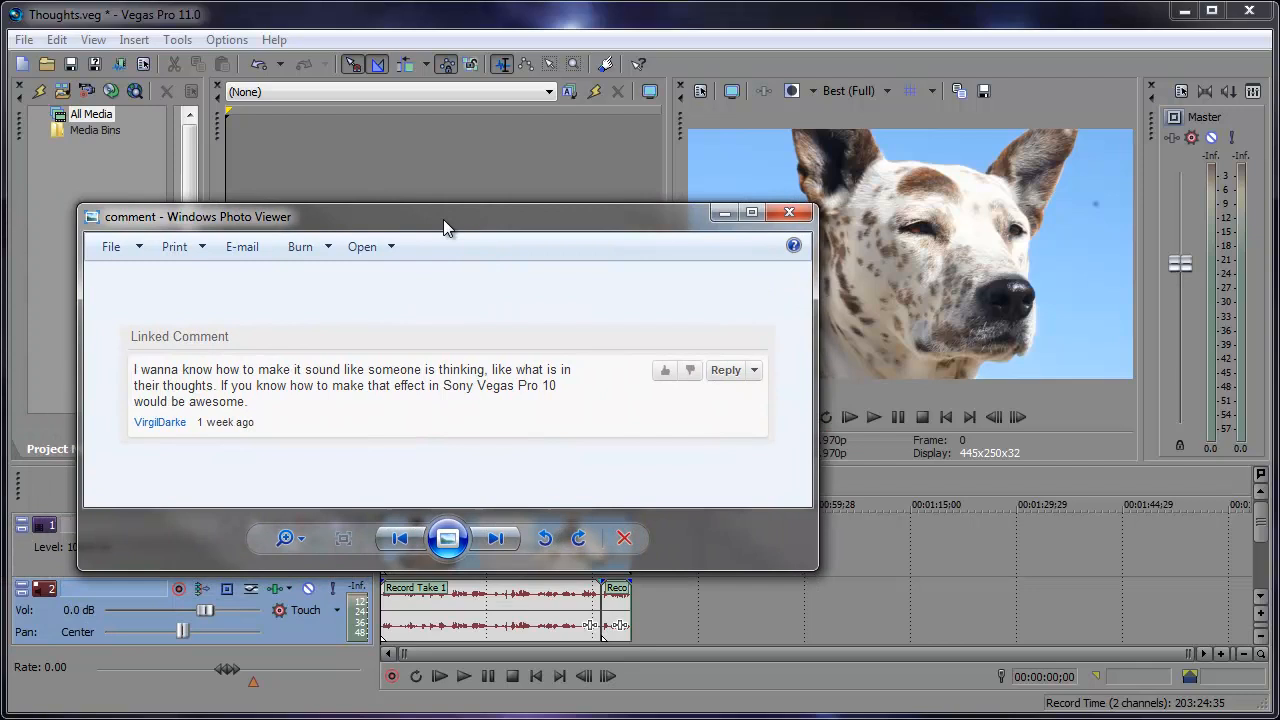
pyautogui.moveTo(637, 274)
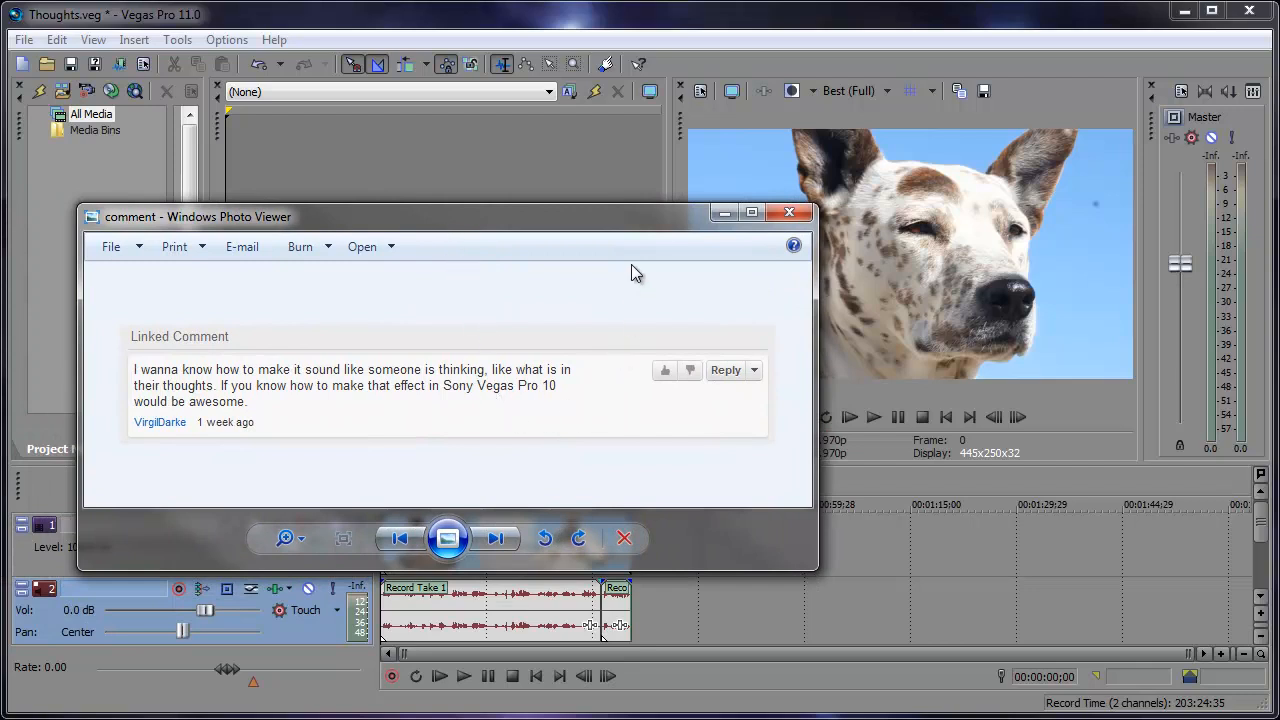
pyautogui.moveTo(638, 248)
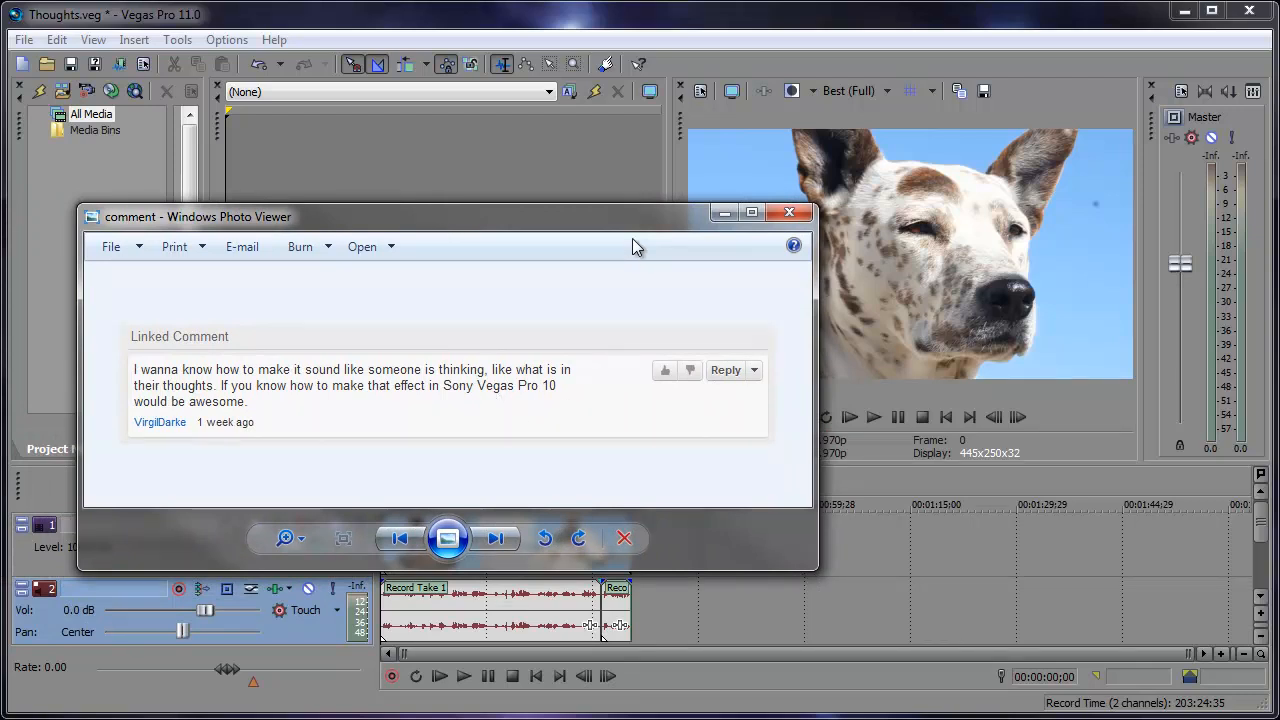
# - Close the comment image in Windows Photo Viewer to return to the Thoughts project
pyautogui.click(789, 212)
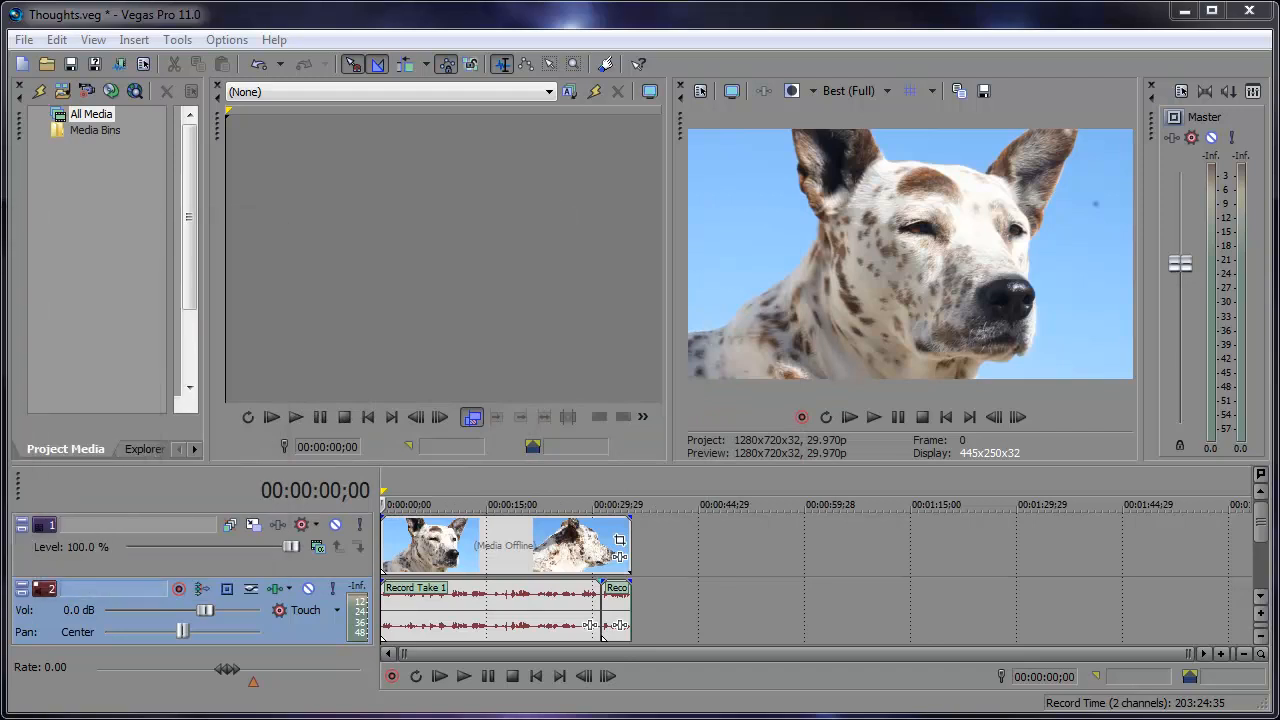
pyautogui.moveTo(685, 490)
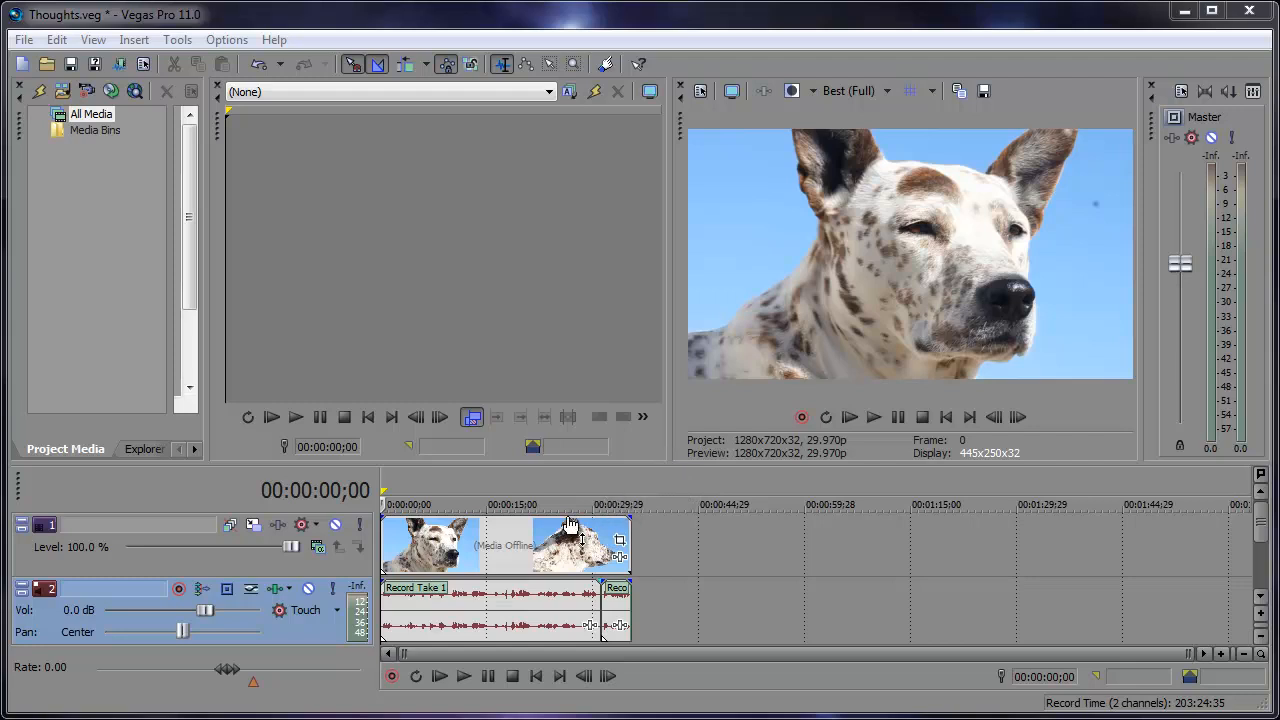
pyautogui.moveTo(418, 468)
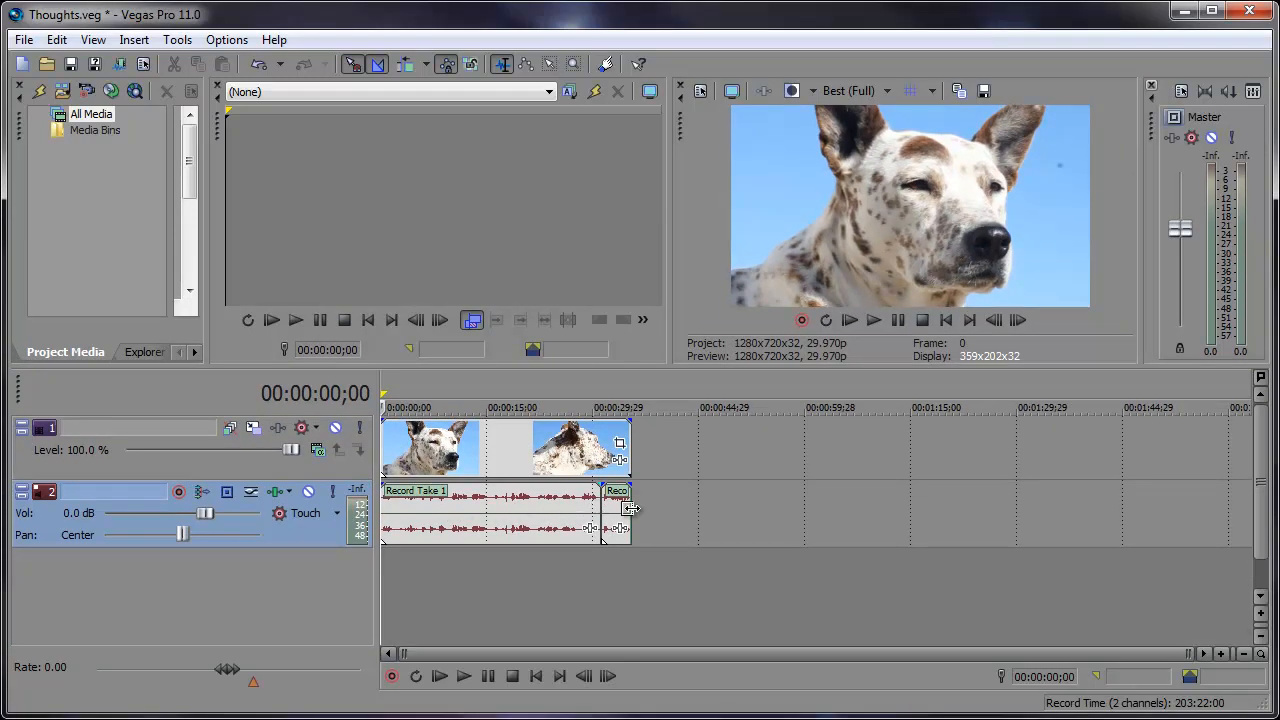
pyautogui.moveTo(442, 525)
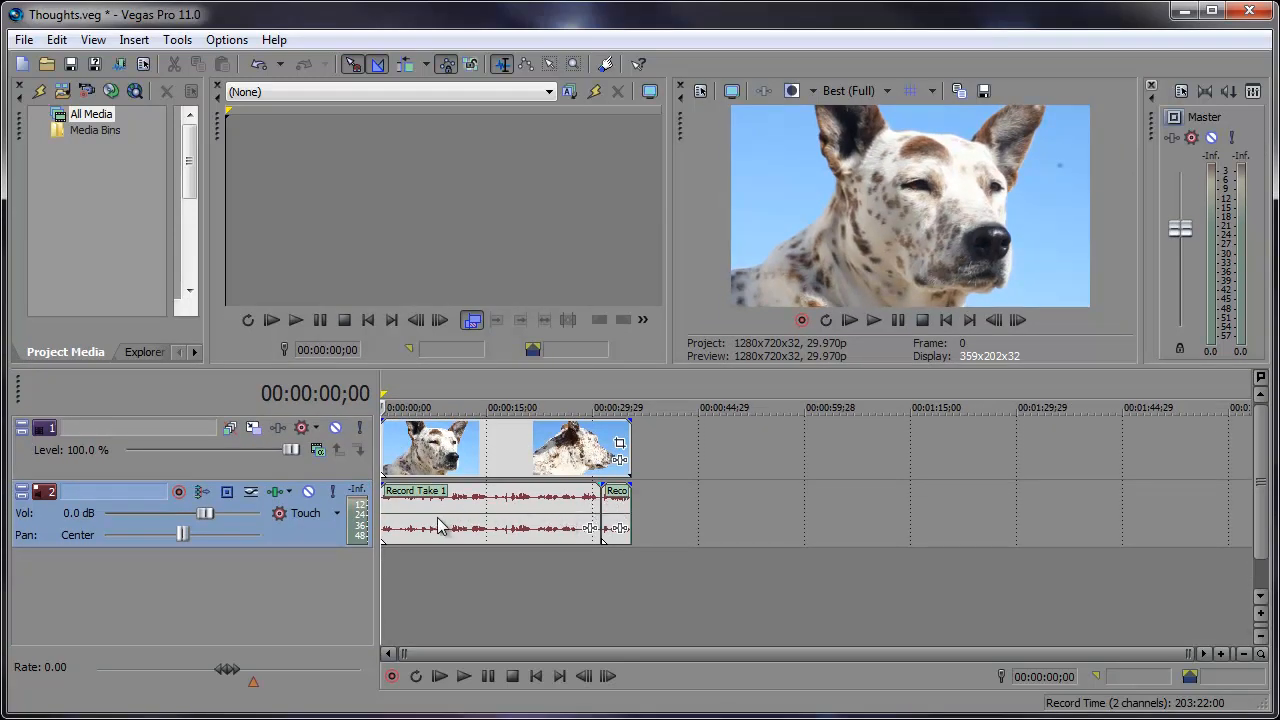
pyautogui.moveTo(555, 525)
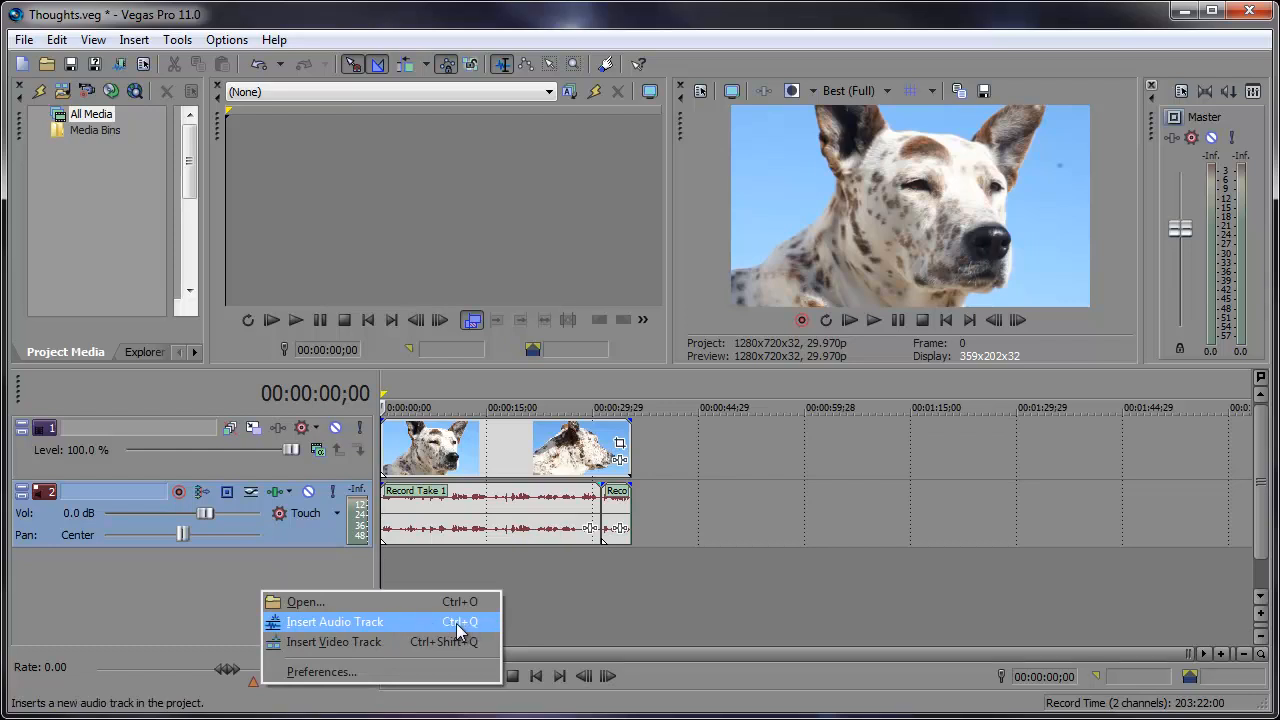
# - Insert a third audio track, arm it for record and start recording a voice take
pyautogui.click(335, 621)
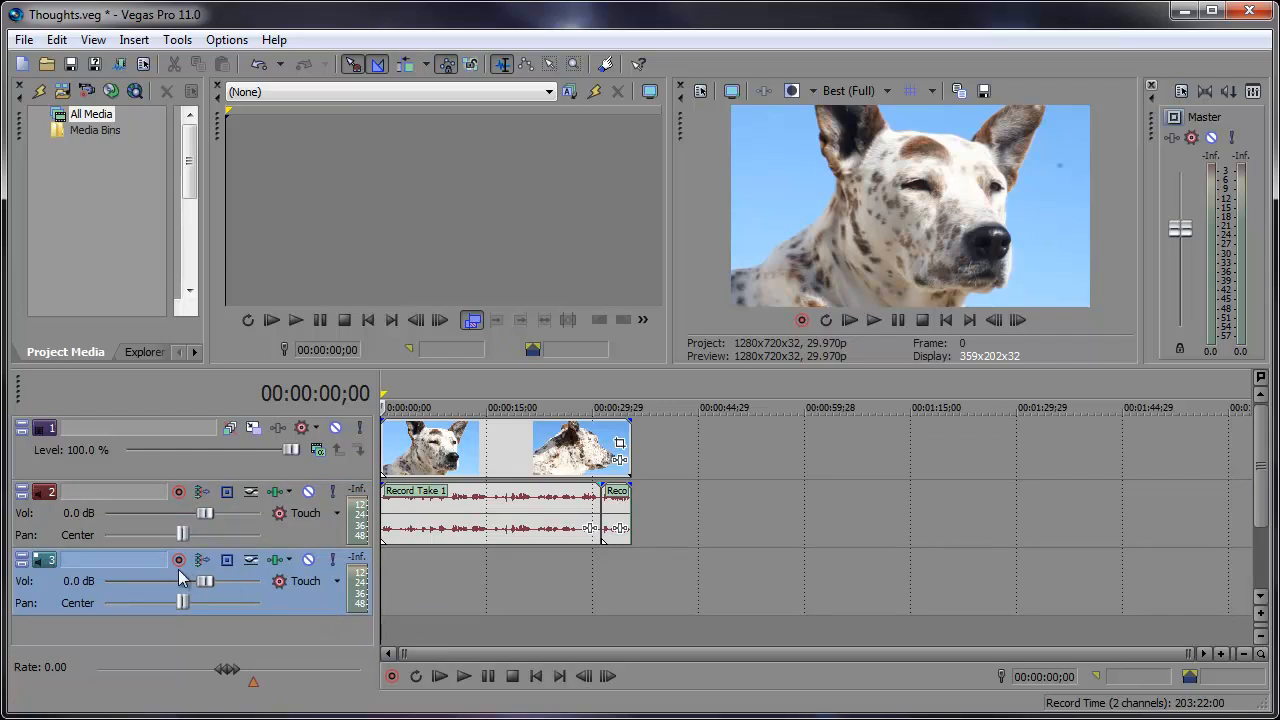
pyautogui.moveTo(178, 559)
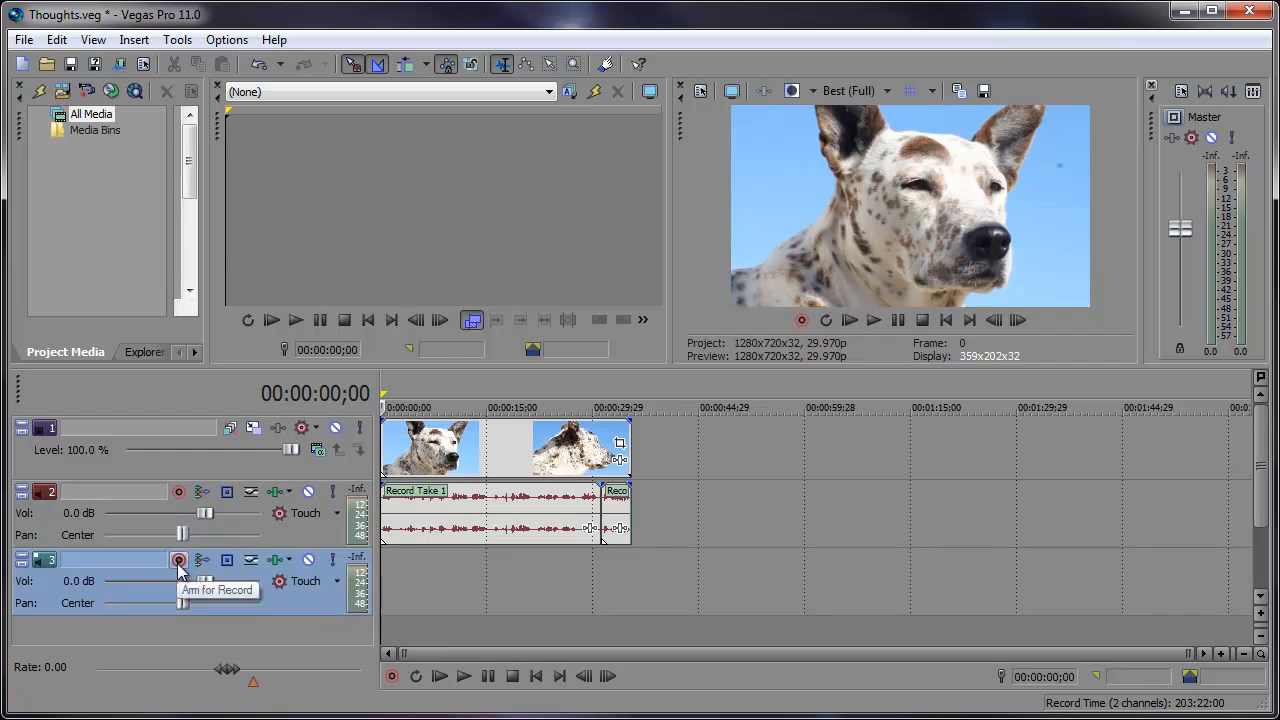
pyautogui.click(179, 560)
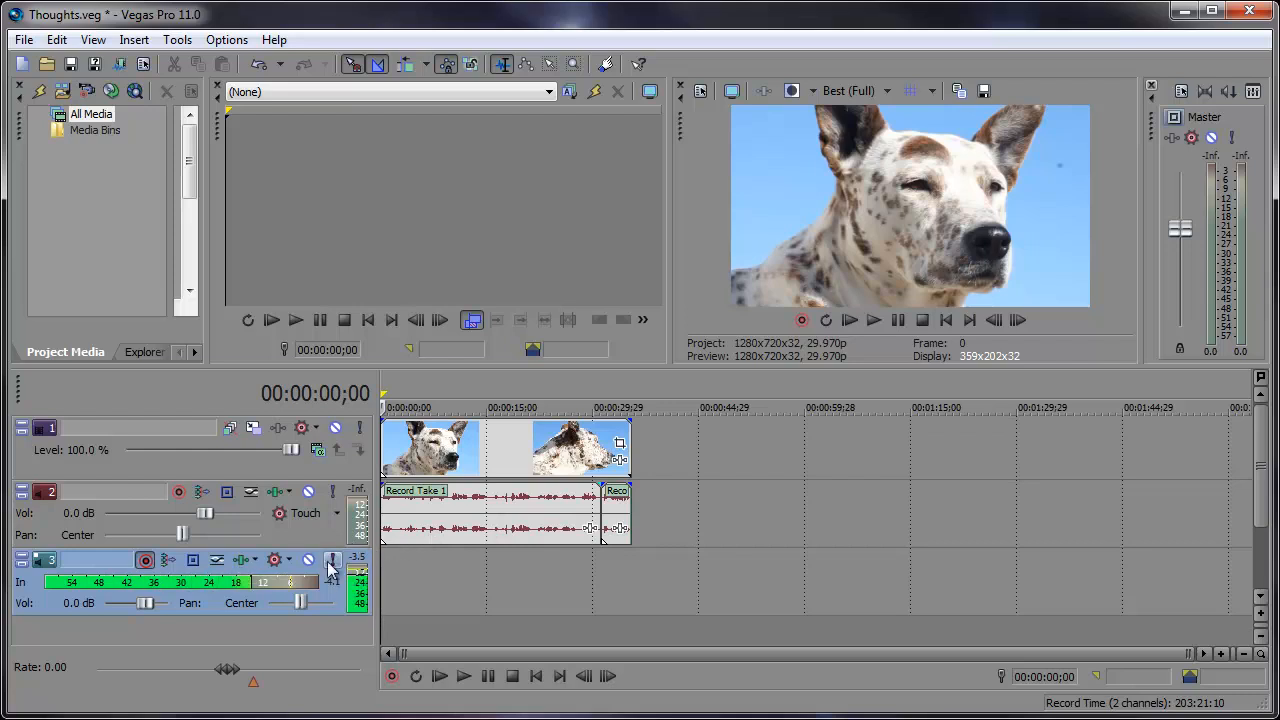
pyautogui.click(391, 676)
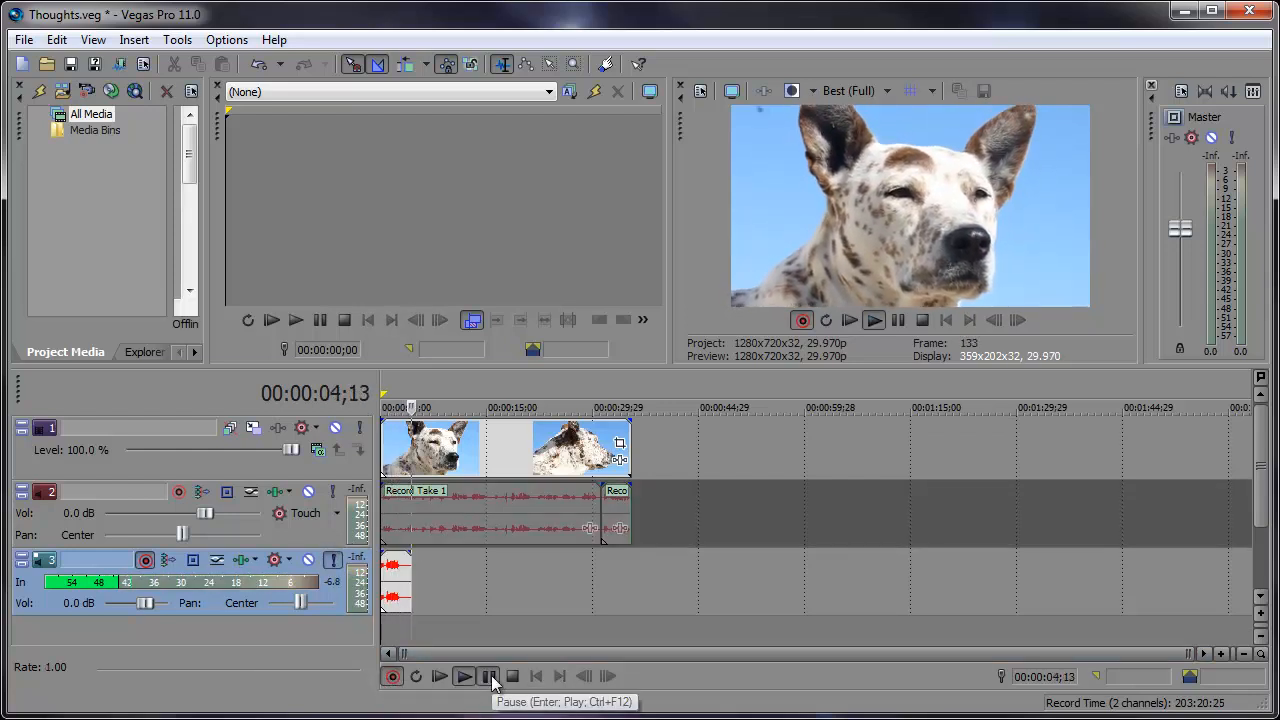
# - Stop recording and delete the recorded file Track 3 - 2.wav from the drive
pyautogui.click(489, 676)
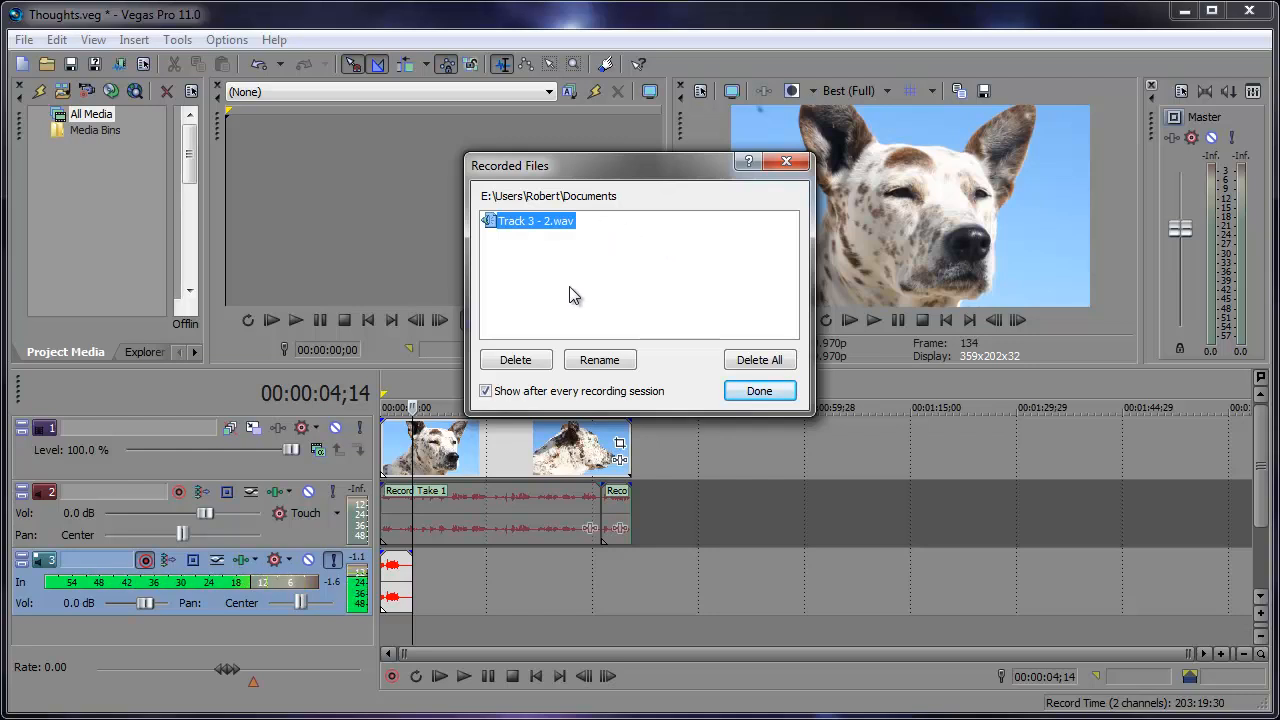
pyautogui.click(515, 359)
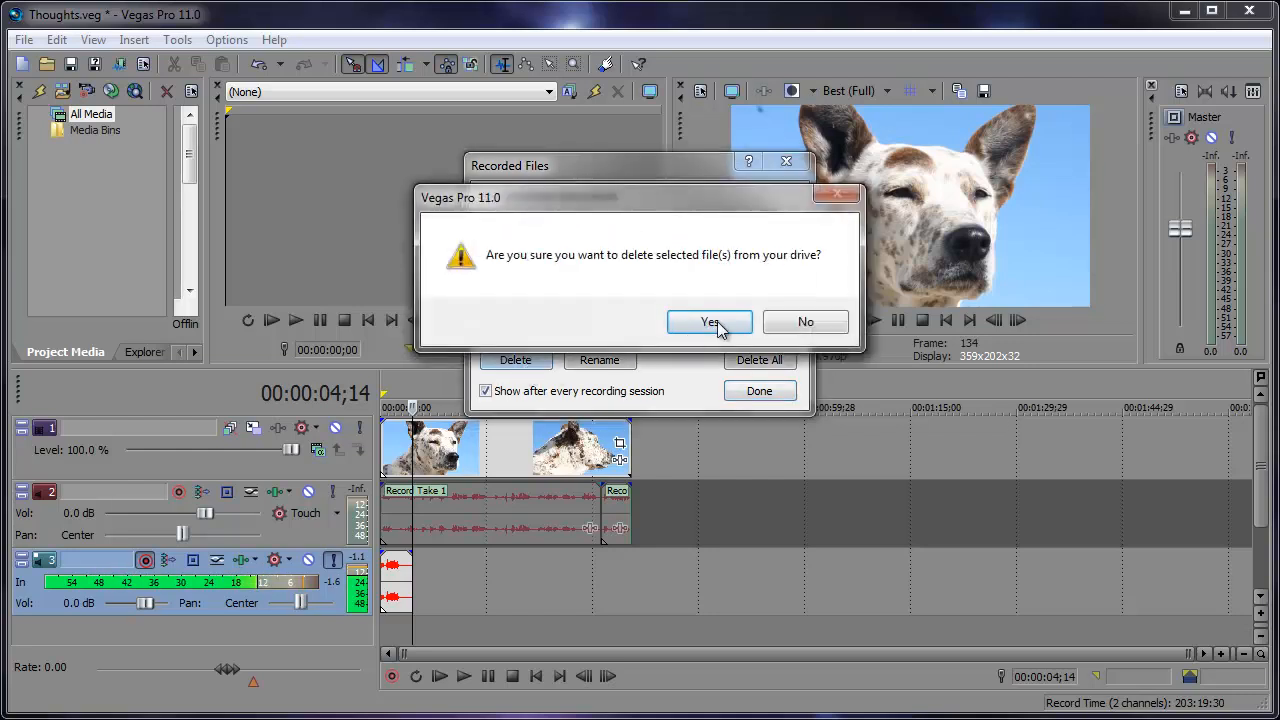
pyautogui.click(710, 321)
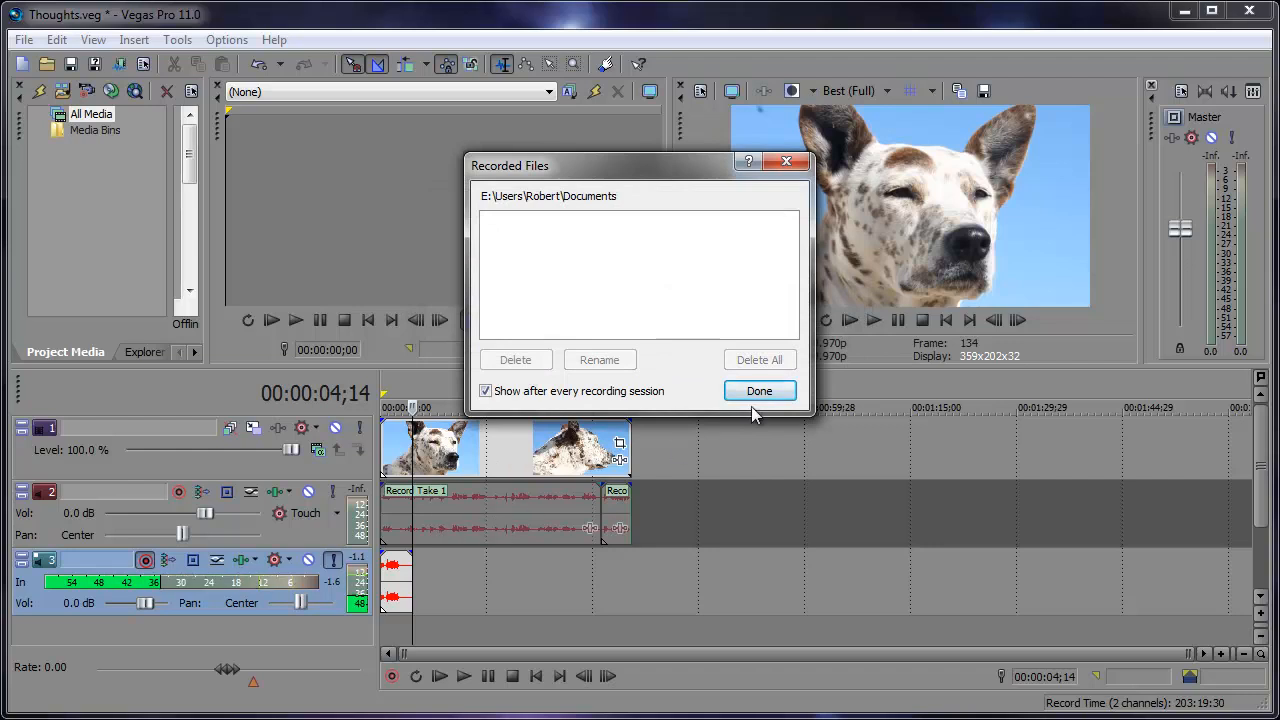
pyautogui.click(759, 390)
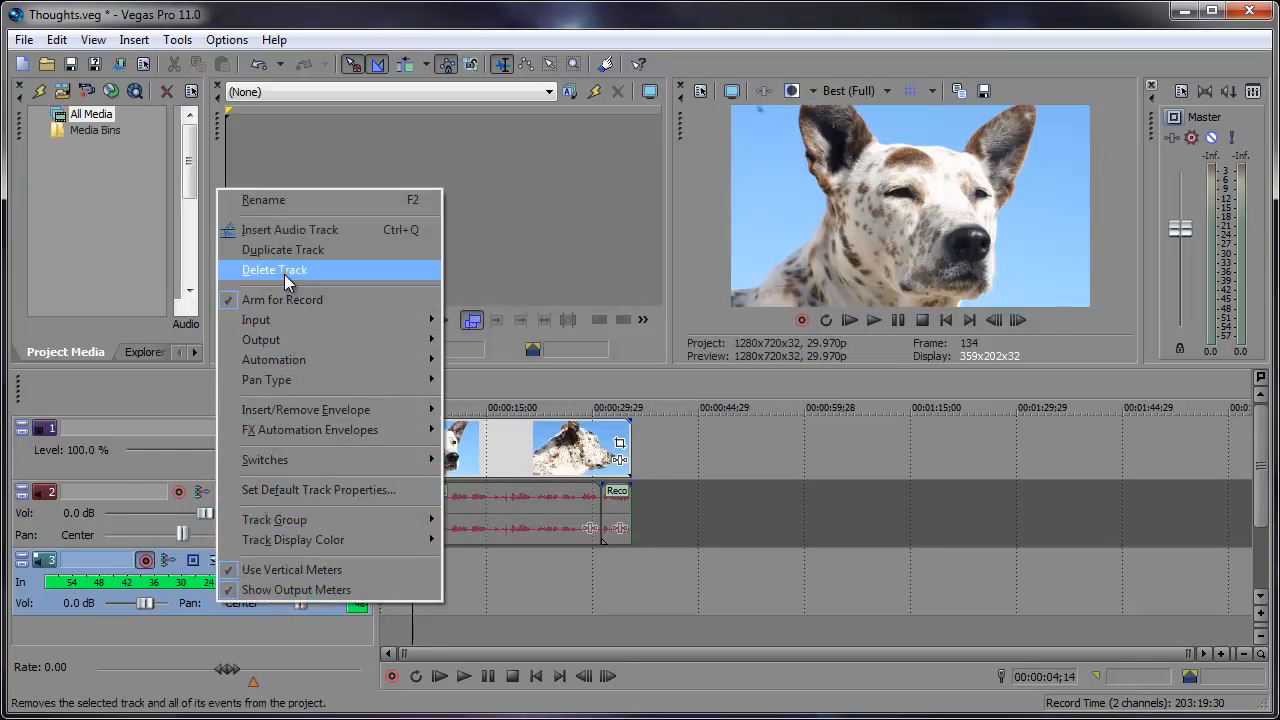
# - Delete the third audio track, leaving the video track and the voice track
pyautogui.click(275, 270)
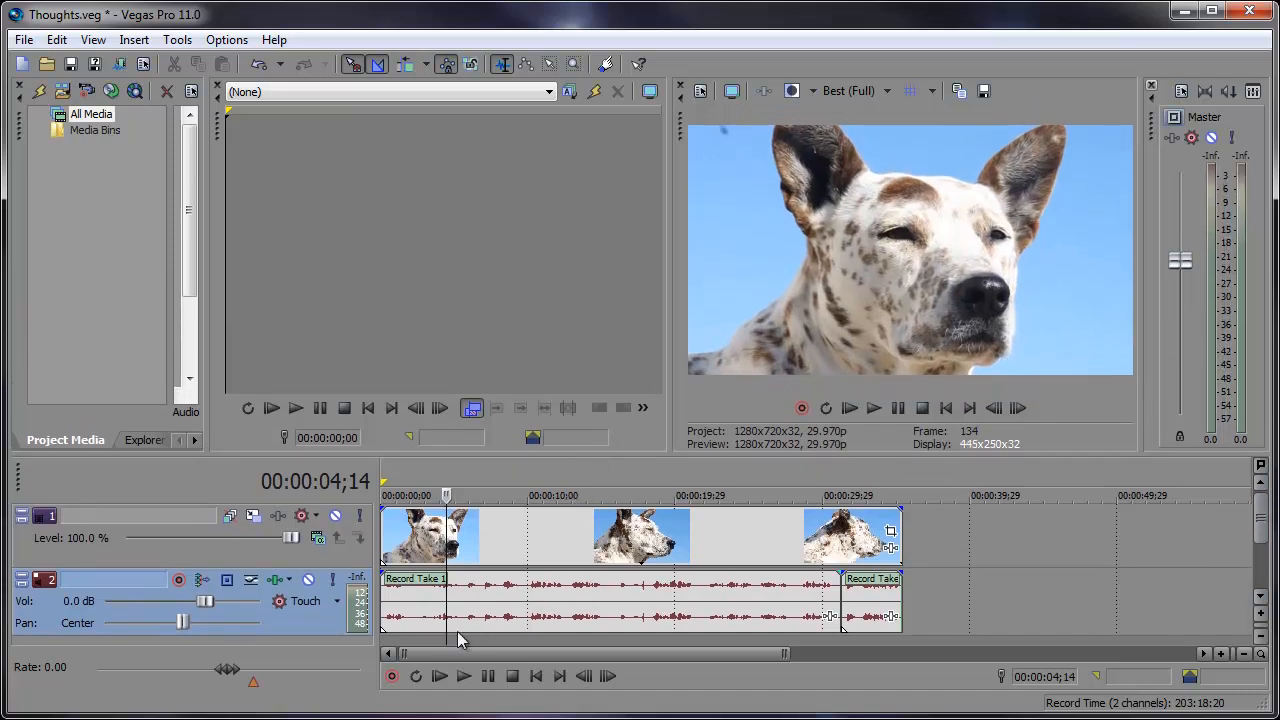
# - Play the two-track project from the start past nine seconds, then stop playback
pyautogui.click(464, 676)
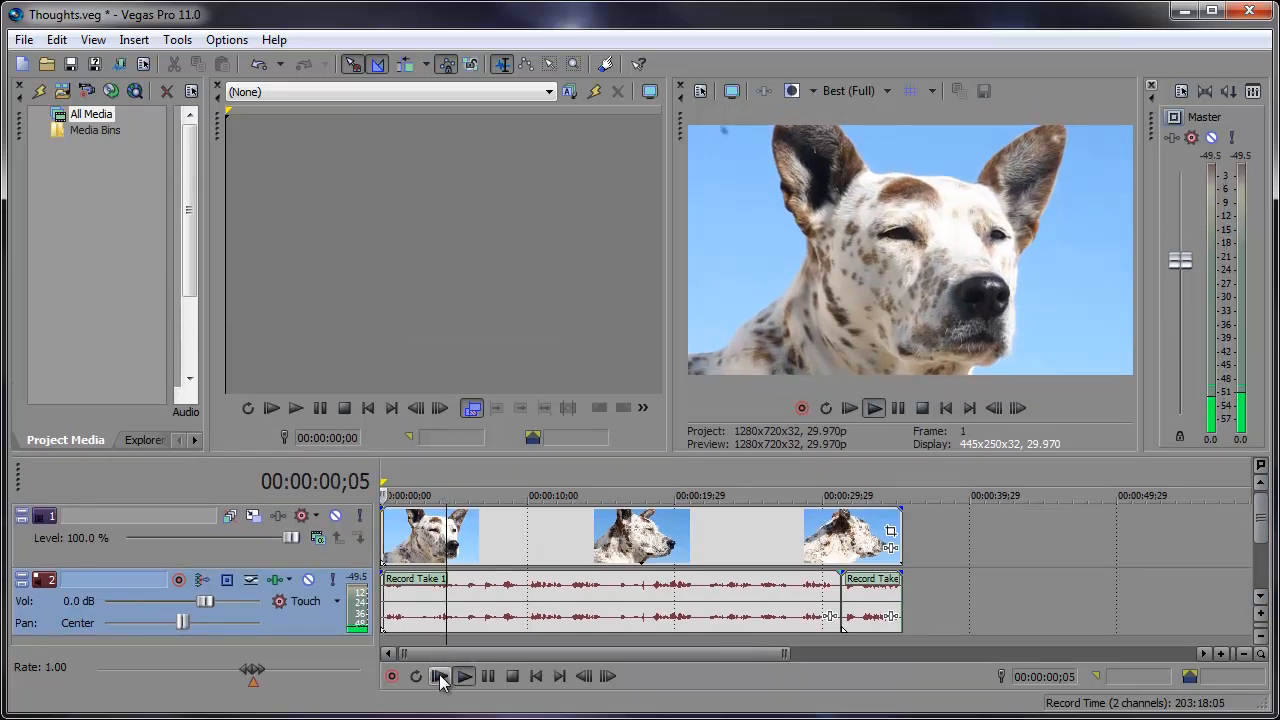
pyautogui.click(464, 676)
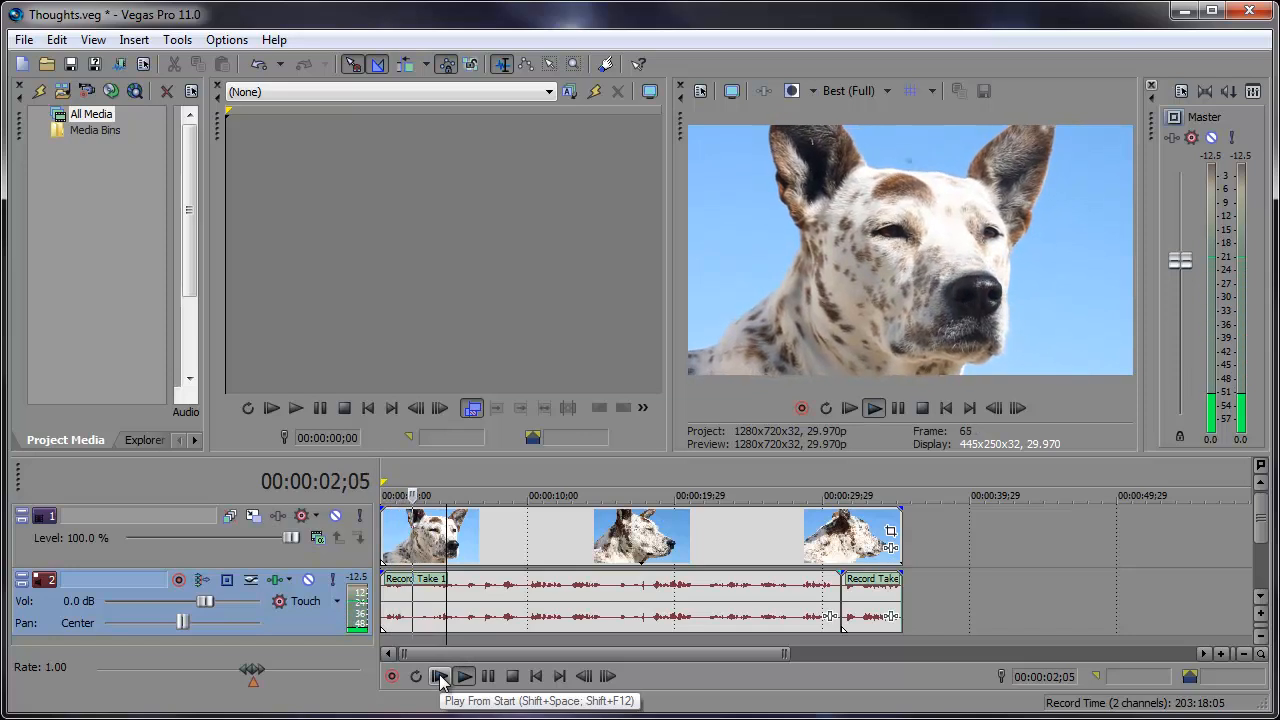
pyautogui.click(440, 676)
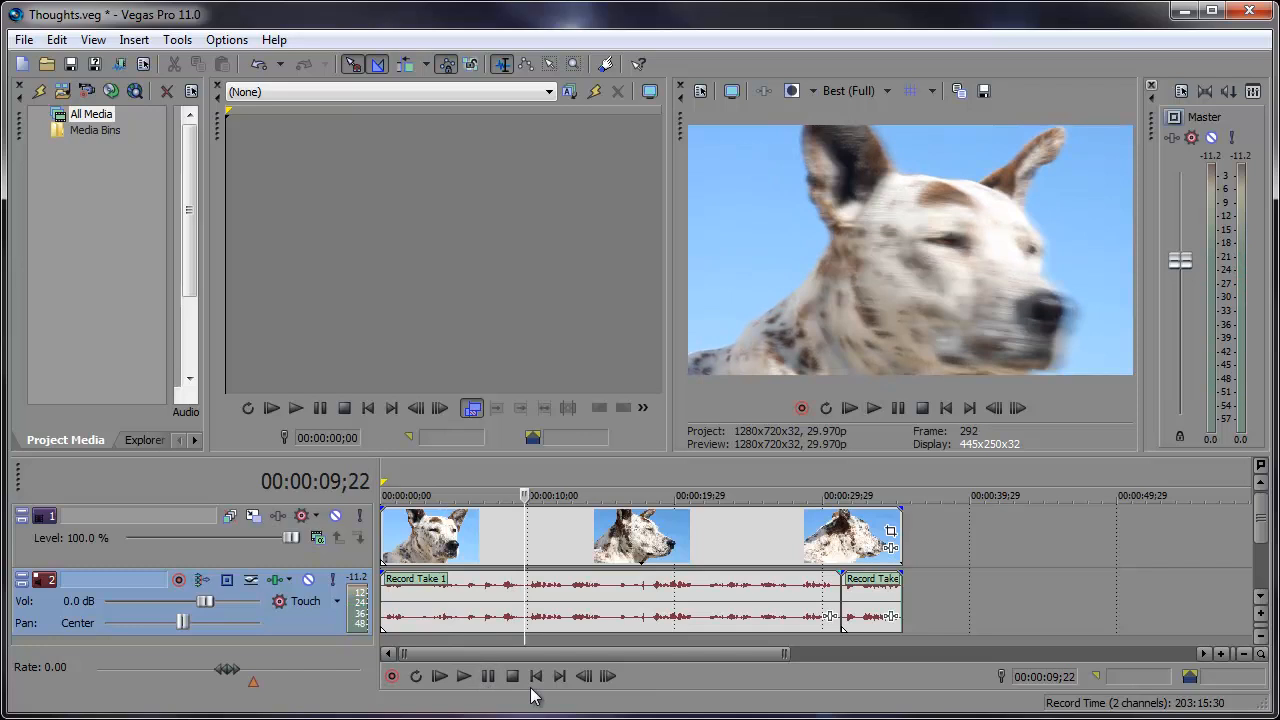
pyautogui.moveTo(660, 612)
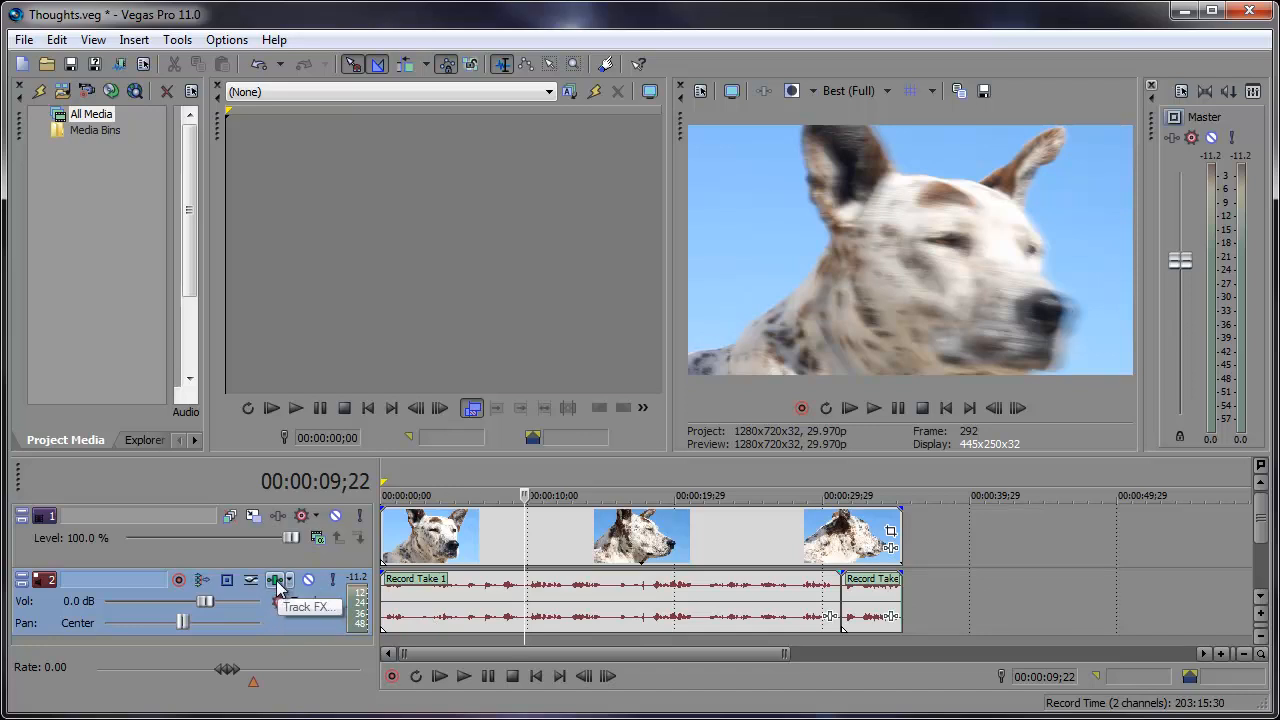
# - Show Track 2's noise gate, EQ and compressor chain and move its window aside
pyautogui.click(275, 580)
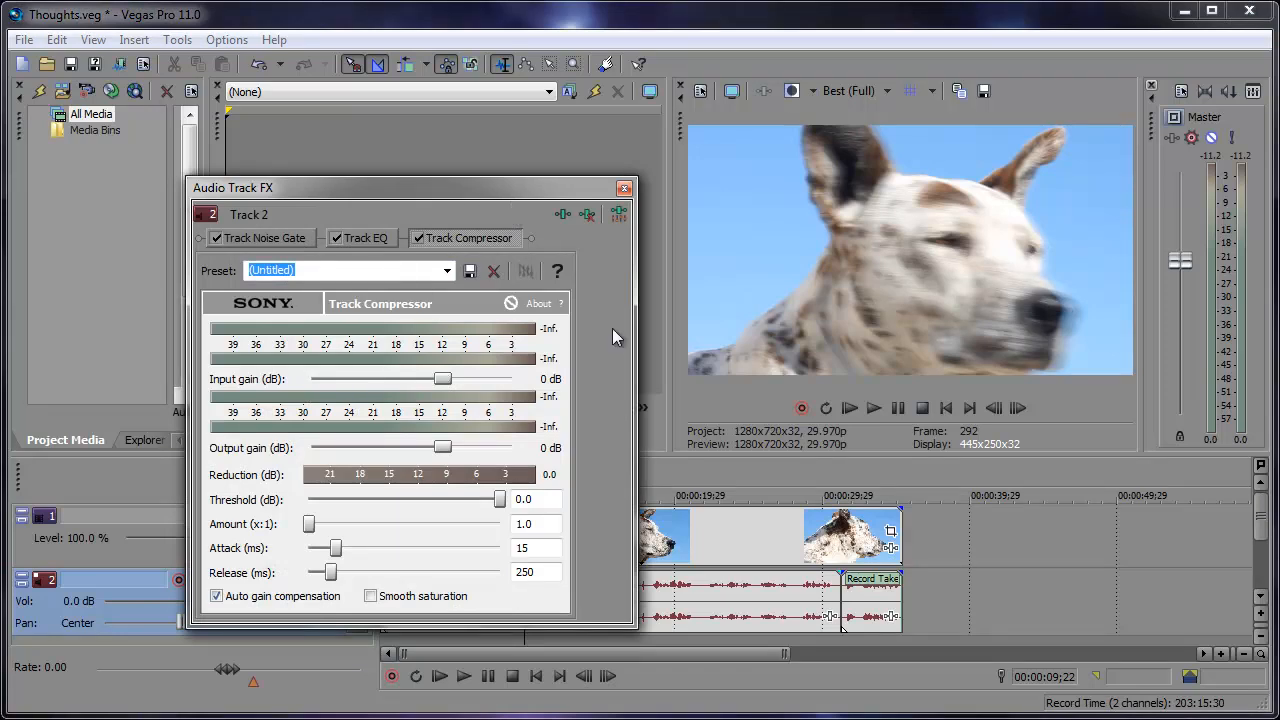
pyautogui.moveTo(233, 187); pyautogui.dragTo(473, 205)
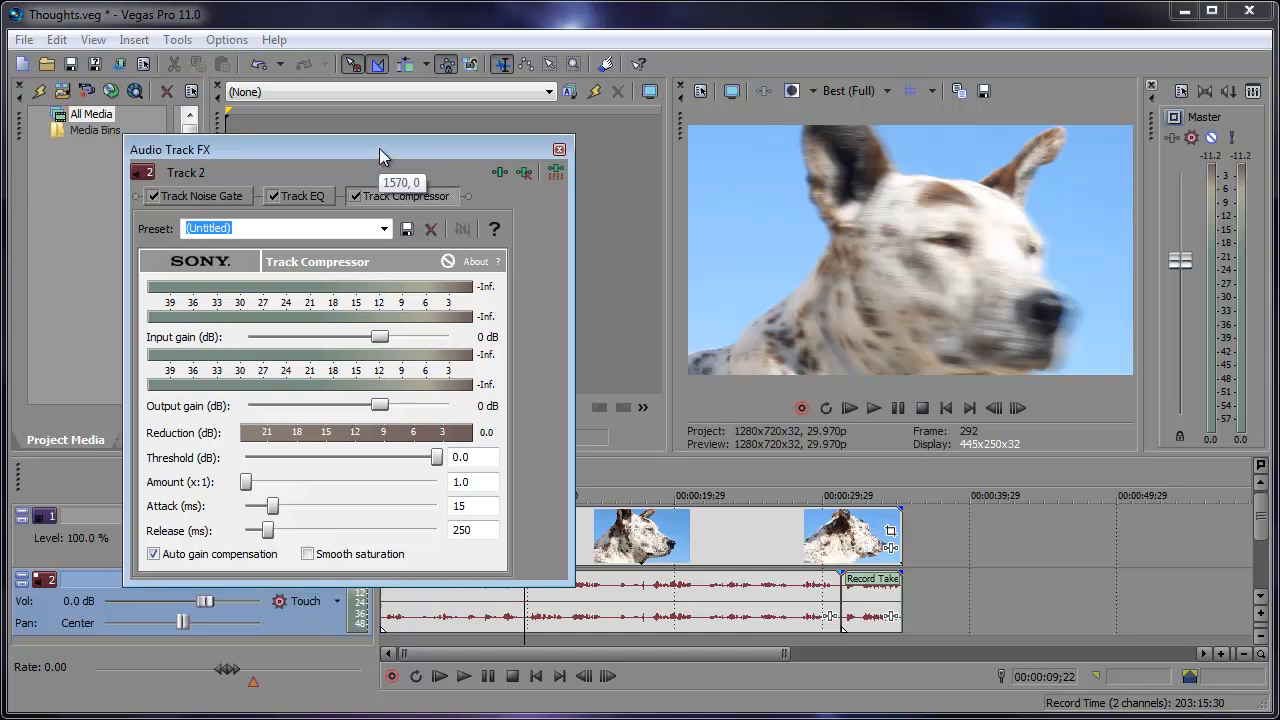
pyautogui.moveTo(380, 150); pyautogui.dragTo(995, 82)
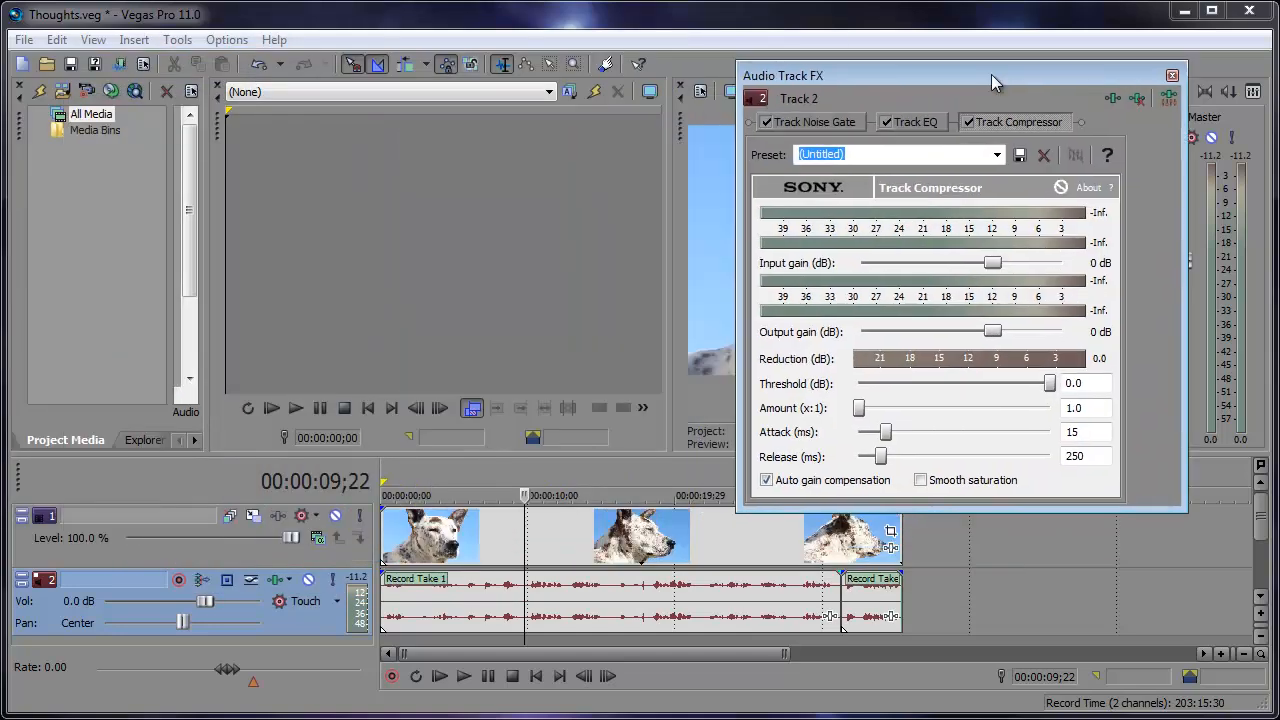
pyautogui.moveTo(960, 75); pyautogui.dragTo(235, 63)
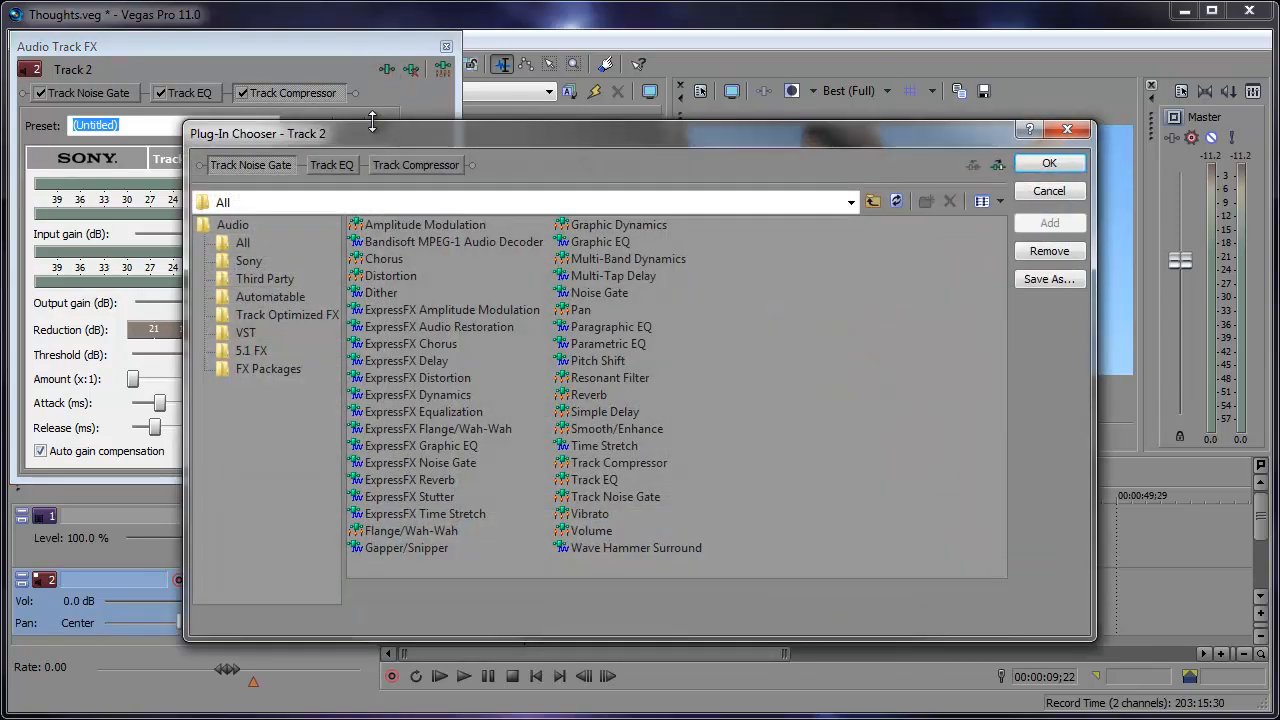
# - Add the Reverb plug-in from Audio > All to Track 2's effects chain
pyautogui.click(242, 242)
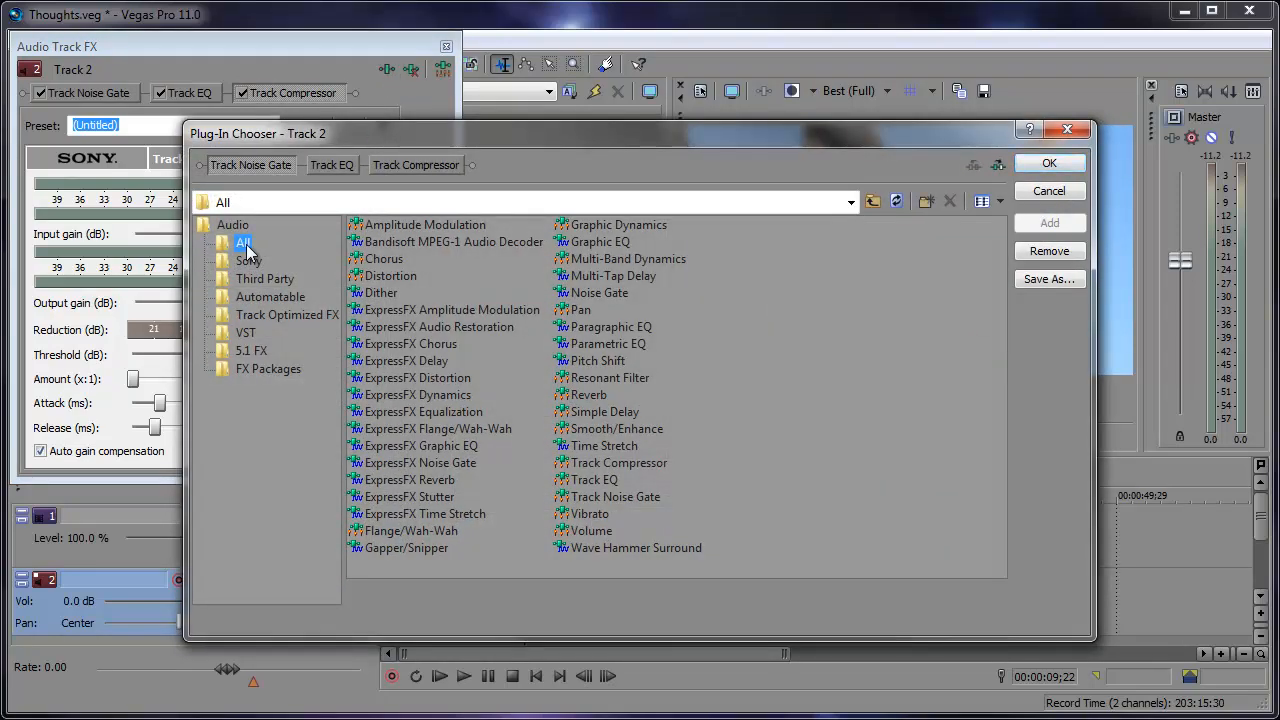
pyautogui.moveTo(575, 405)
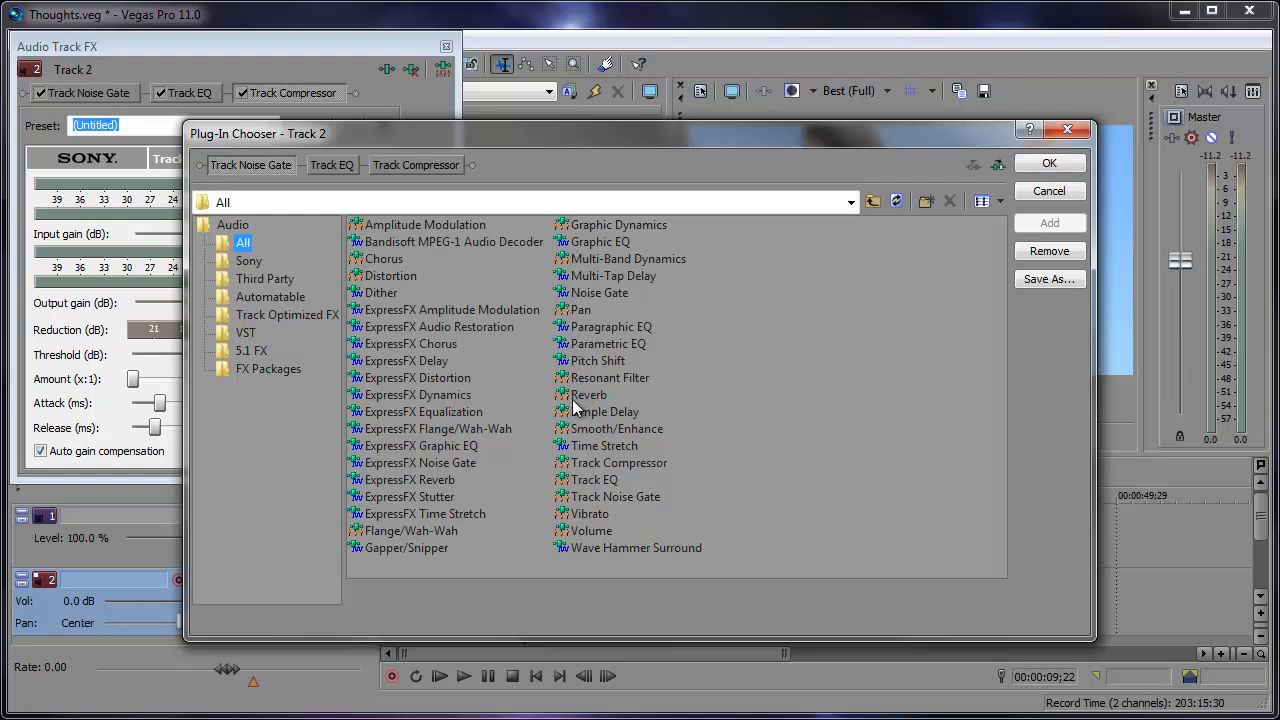
pyautogui.click(589, 394)
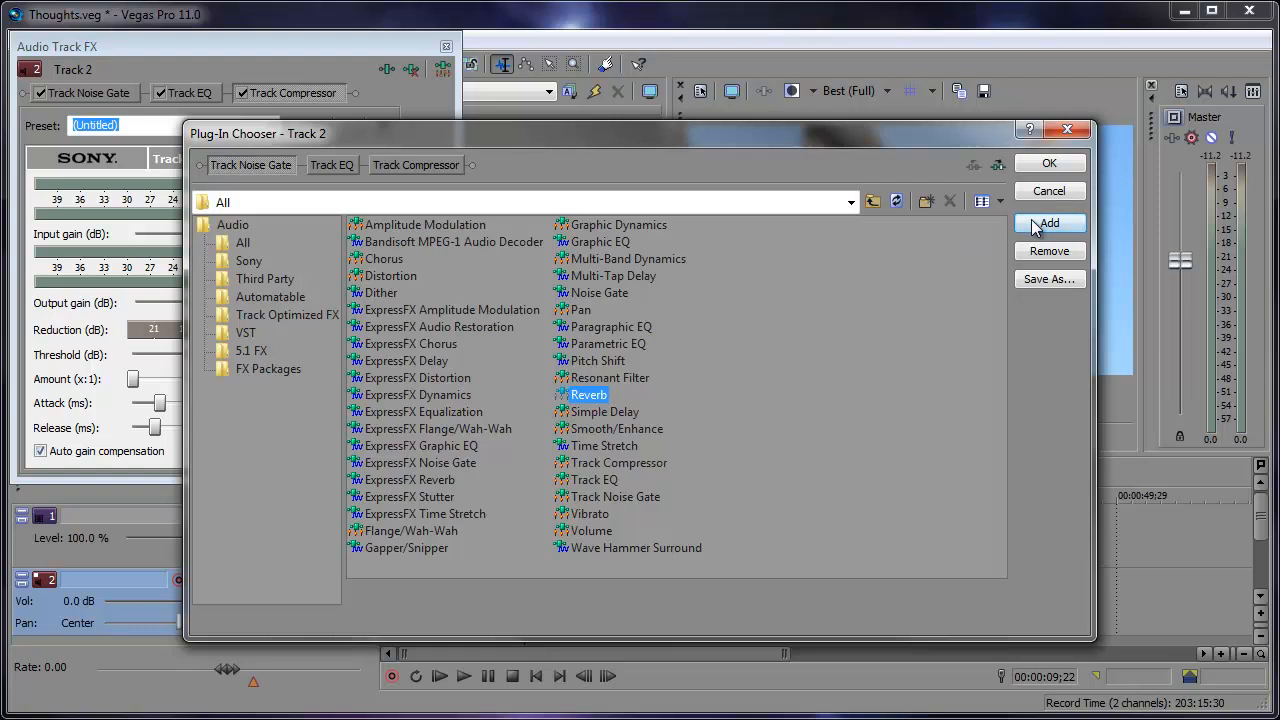
pyautogui.click(1049, 223)
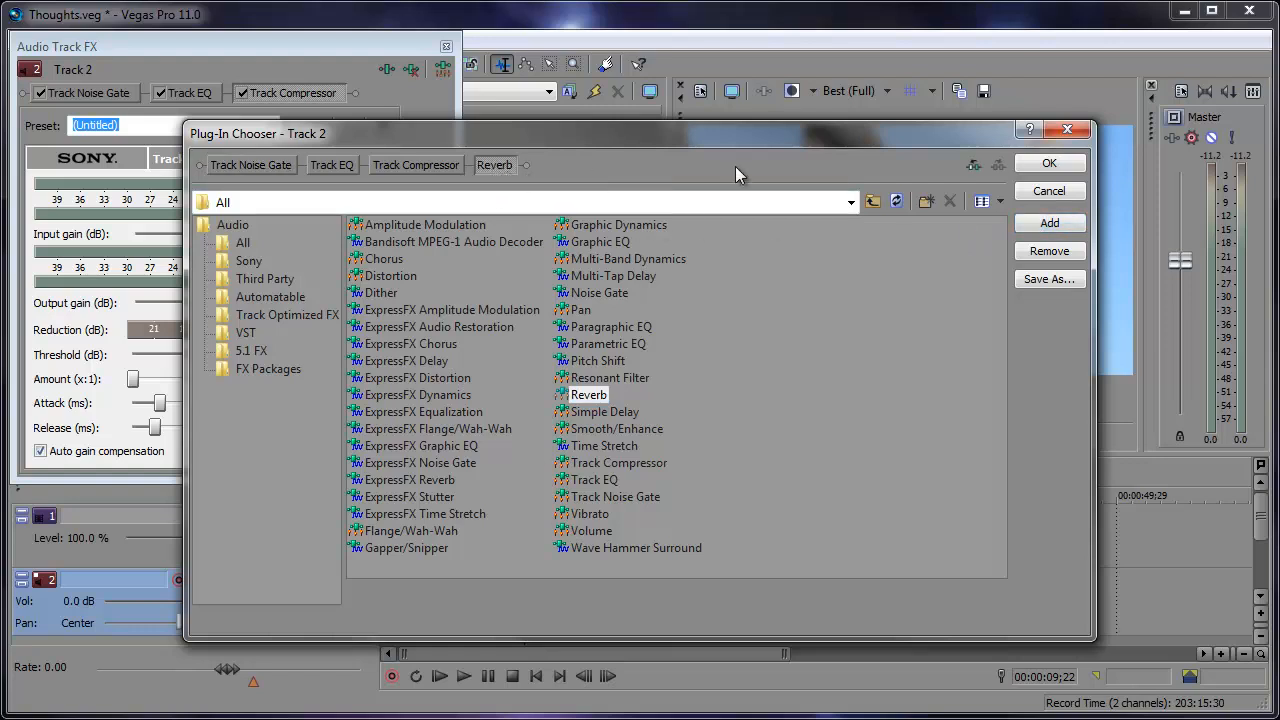
pyautogui.click(1049, 162)
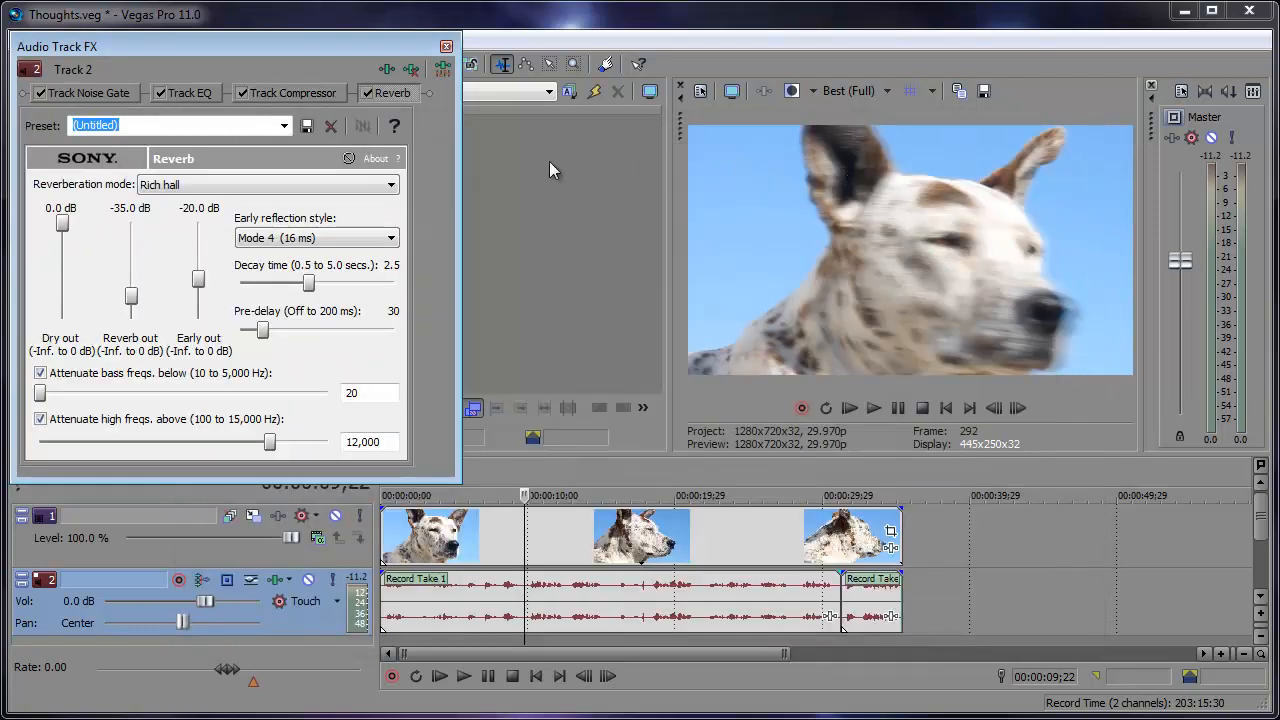
pyautogui.moveTo(443, 238)
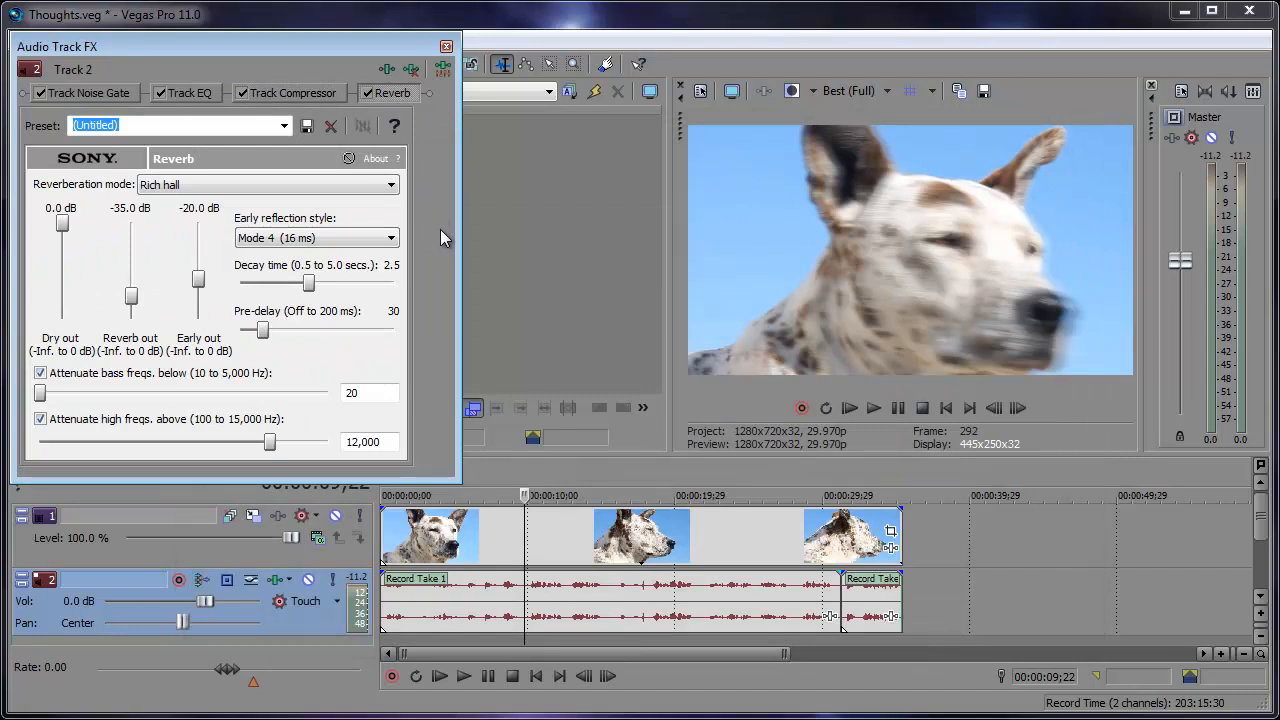
# - Set Reverb to the [Sys] Bright hall preset with reverb out at -30.5 dB and replay
pyautogui.click(284, 125)
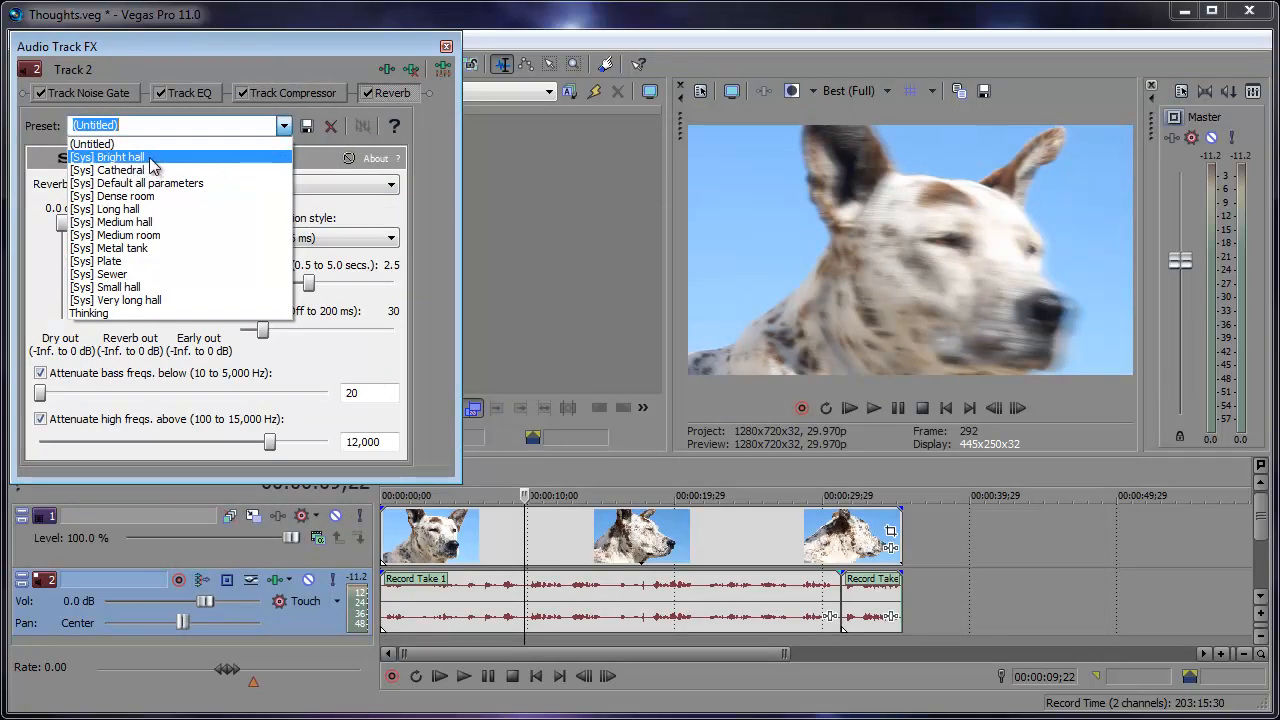
pyautogui.click(106, 157)
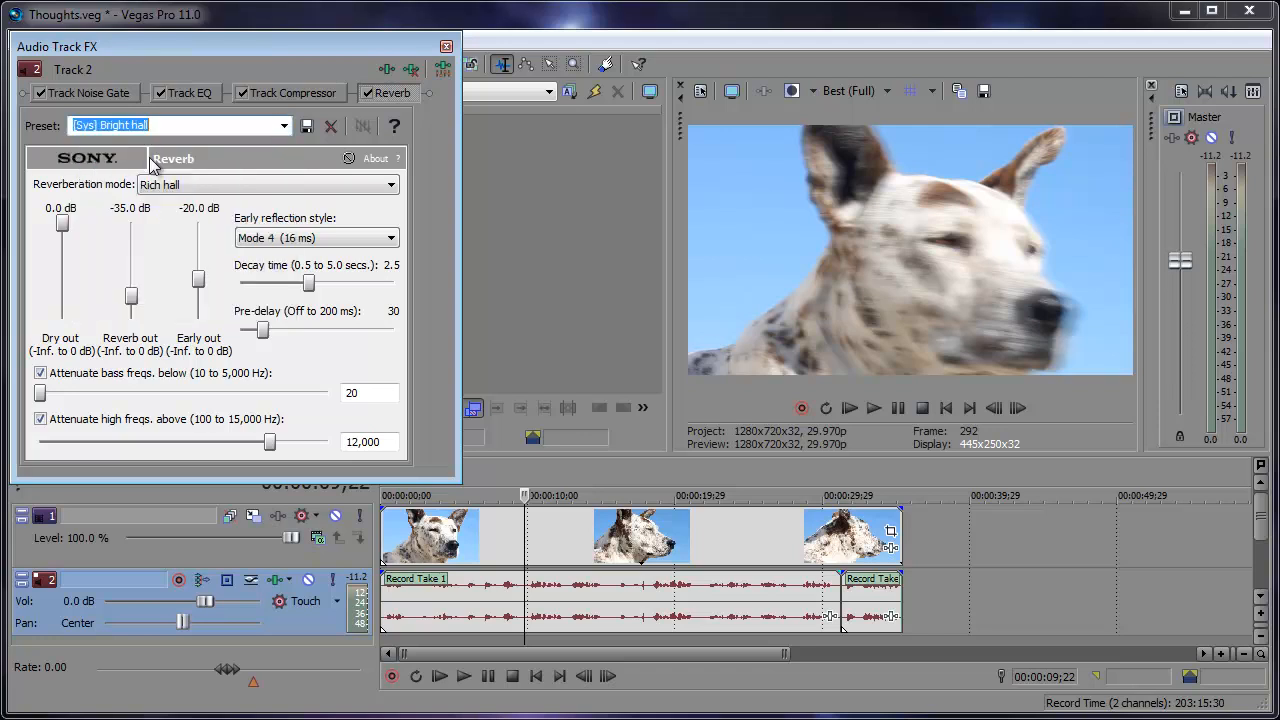
pyautogui.moveTo(153, 293)
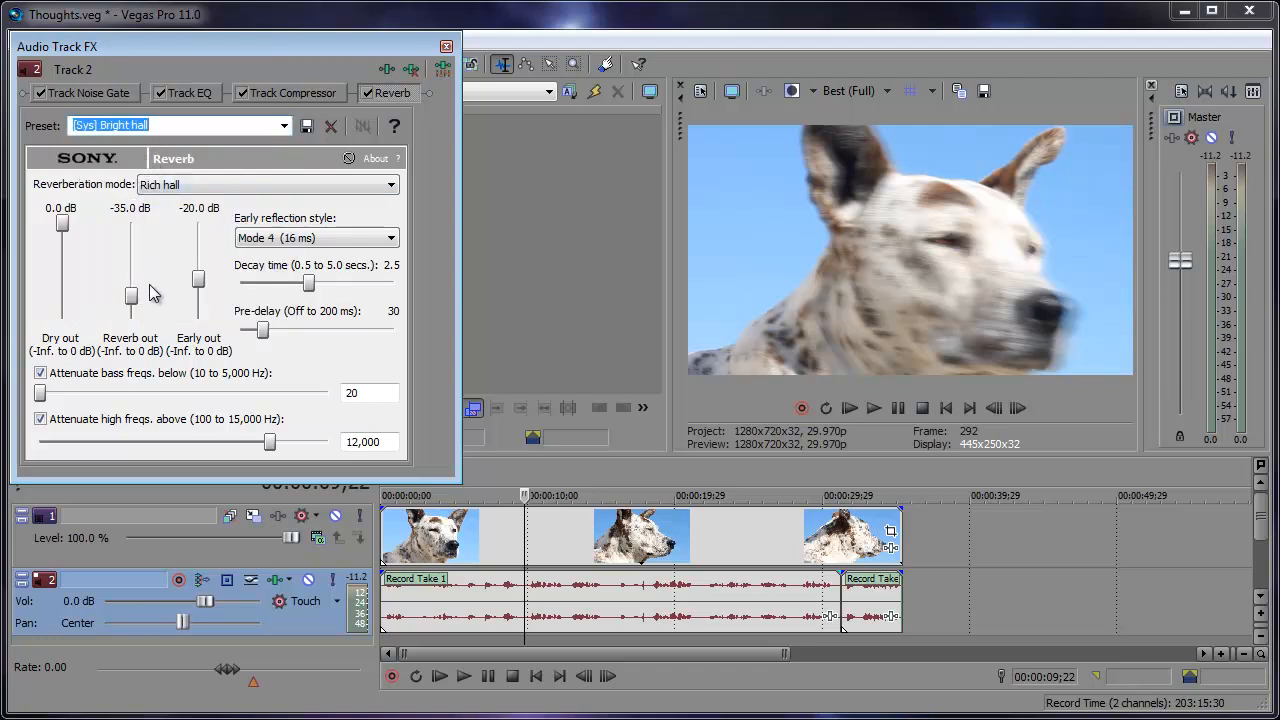
pyautogui.moveTo(131, 296); pyautogui.dragTo(131, 293)
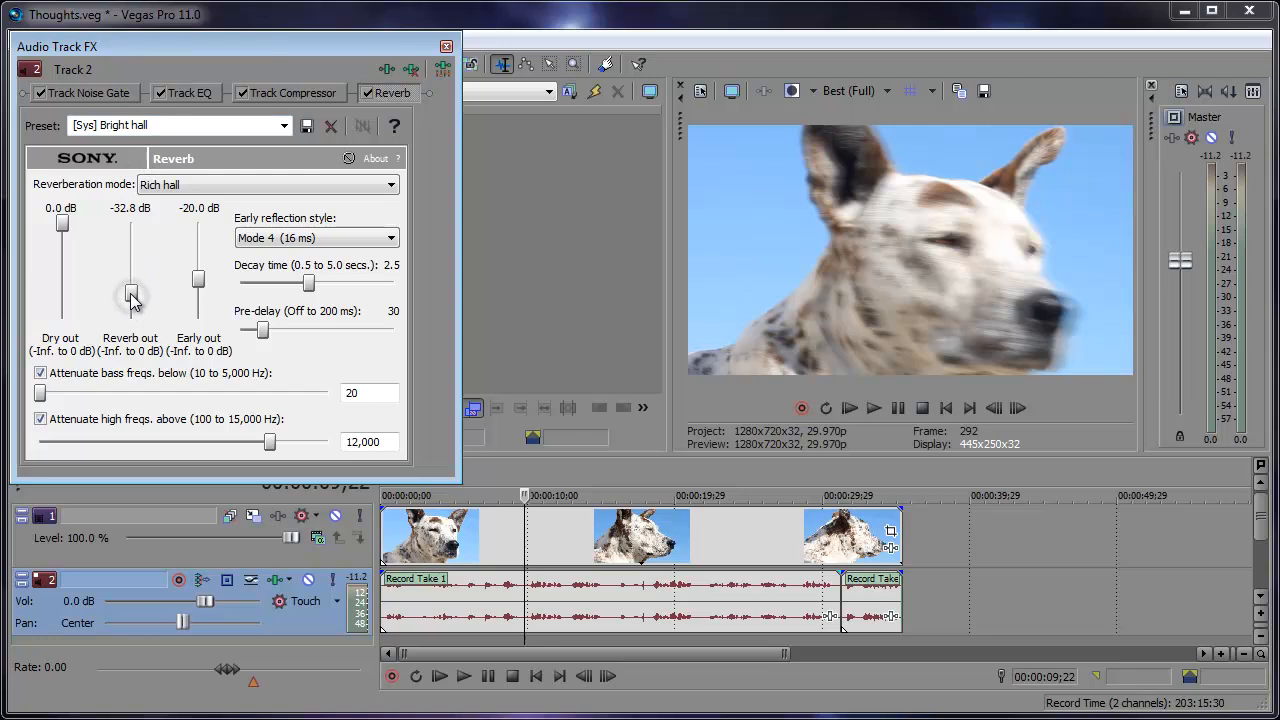
pyautogui.moveTo(131, 300); pyautogui.dragTo(131, 290)
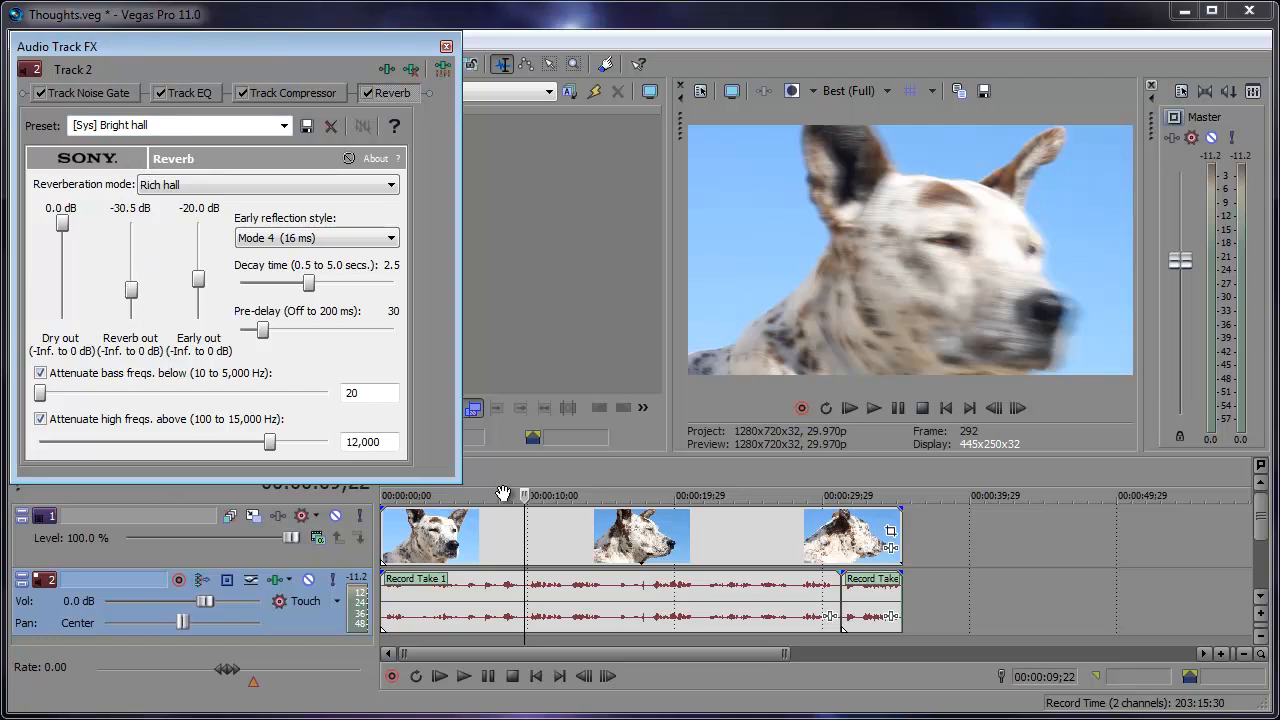
pyautogui.click(463, 675)
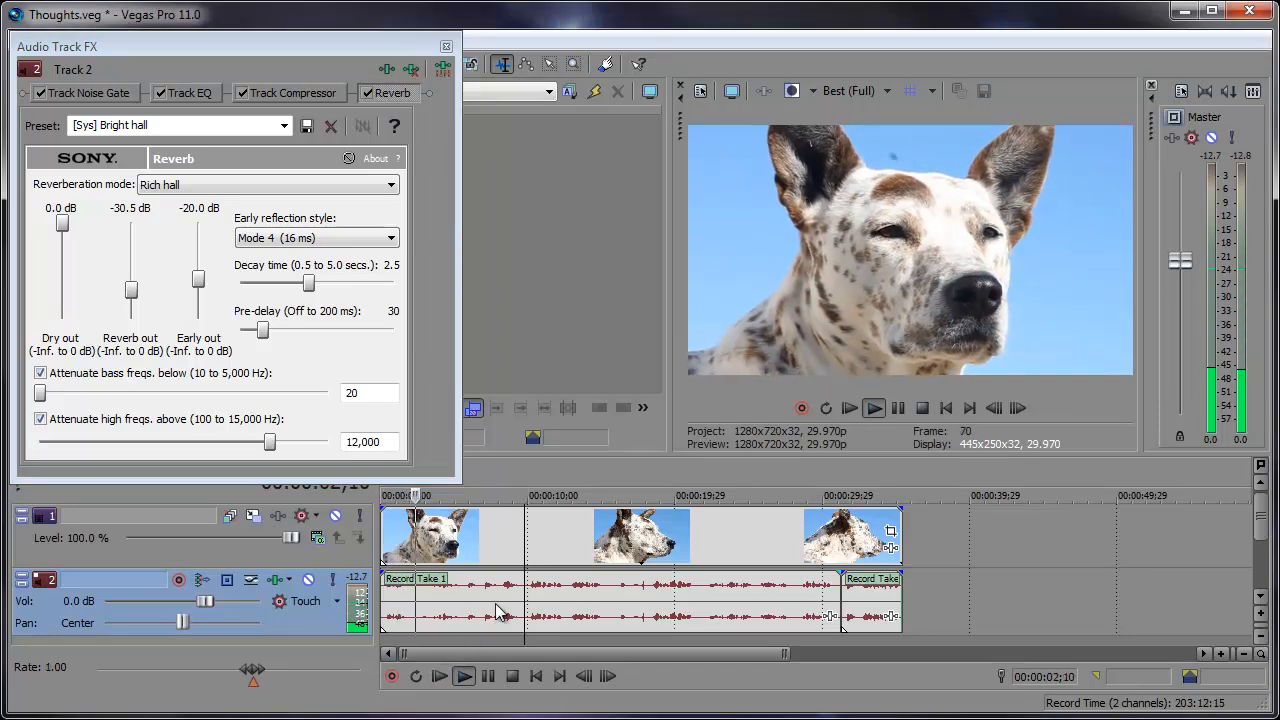
# - Audition the reverb-laden voice track, stop playback and close the Audio Track FX window
pyautogui.click(872, 407)
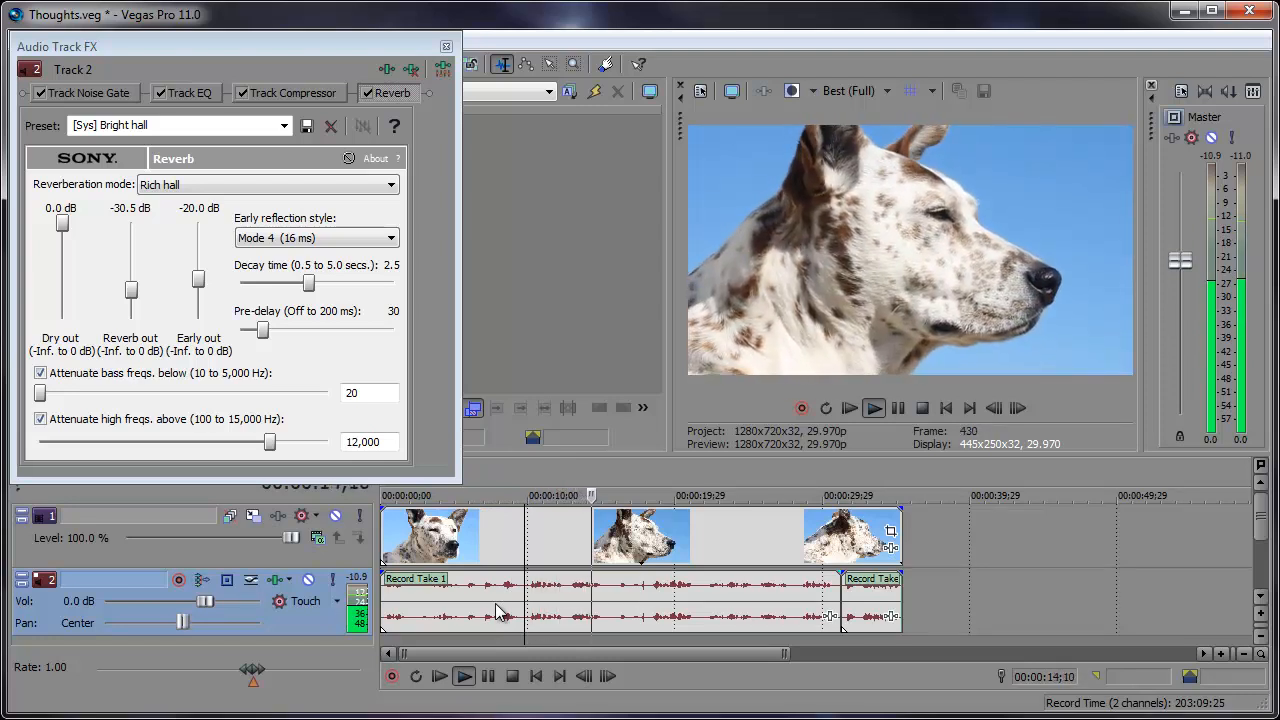
pyautogui.click(462, 676)
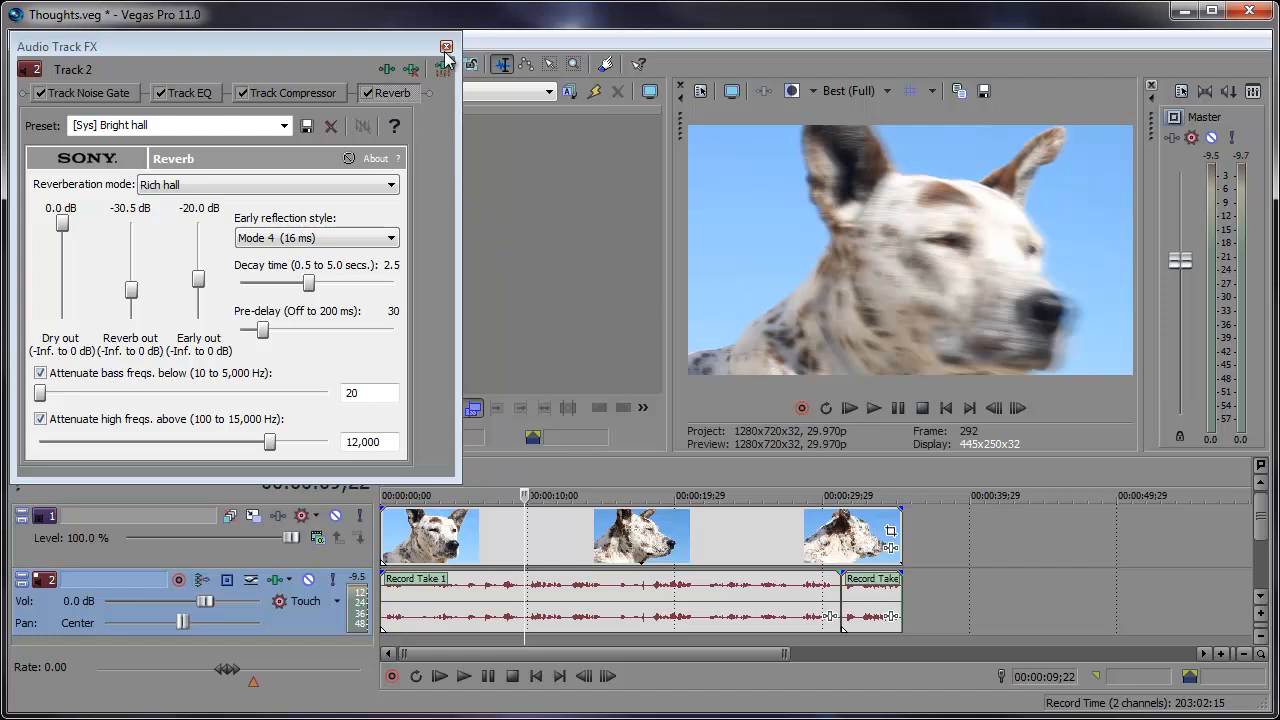
pyautogui.click(446, 46)
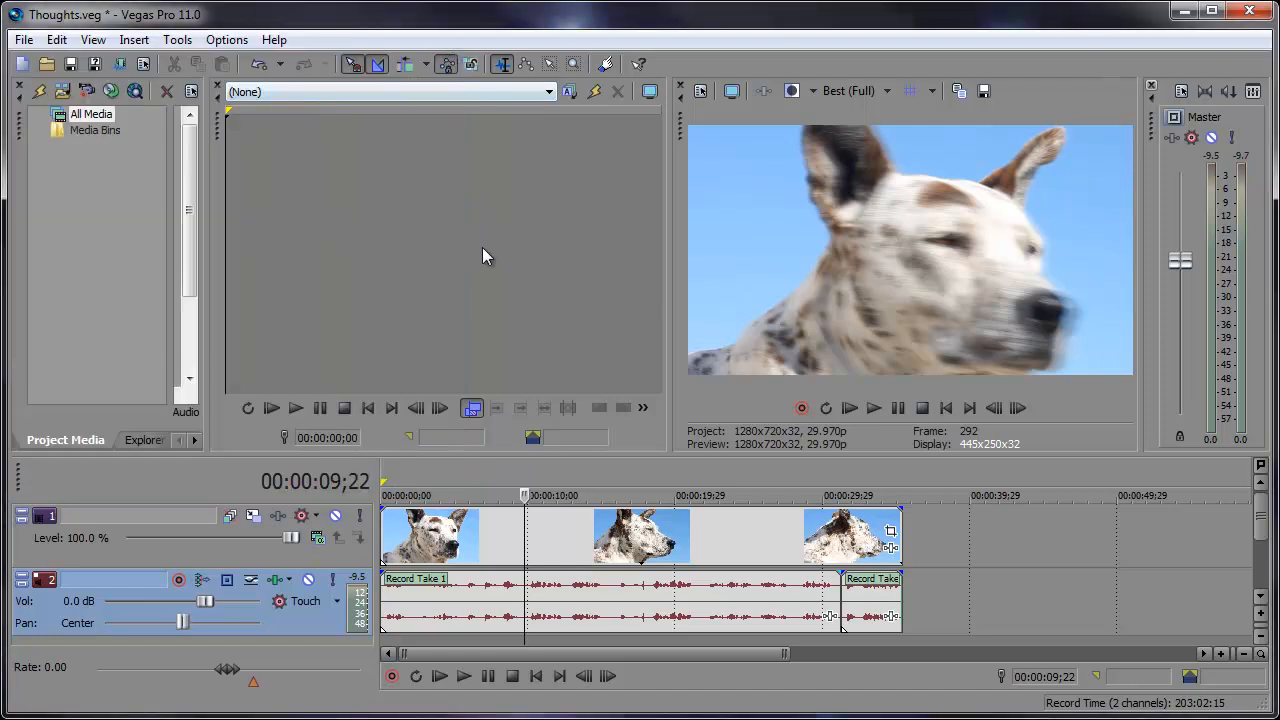
pyautogui.moveTo(480, 251)
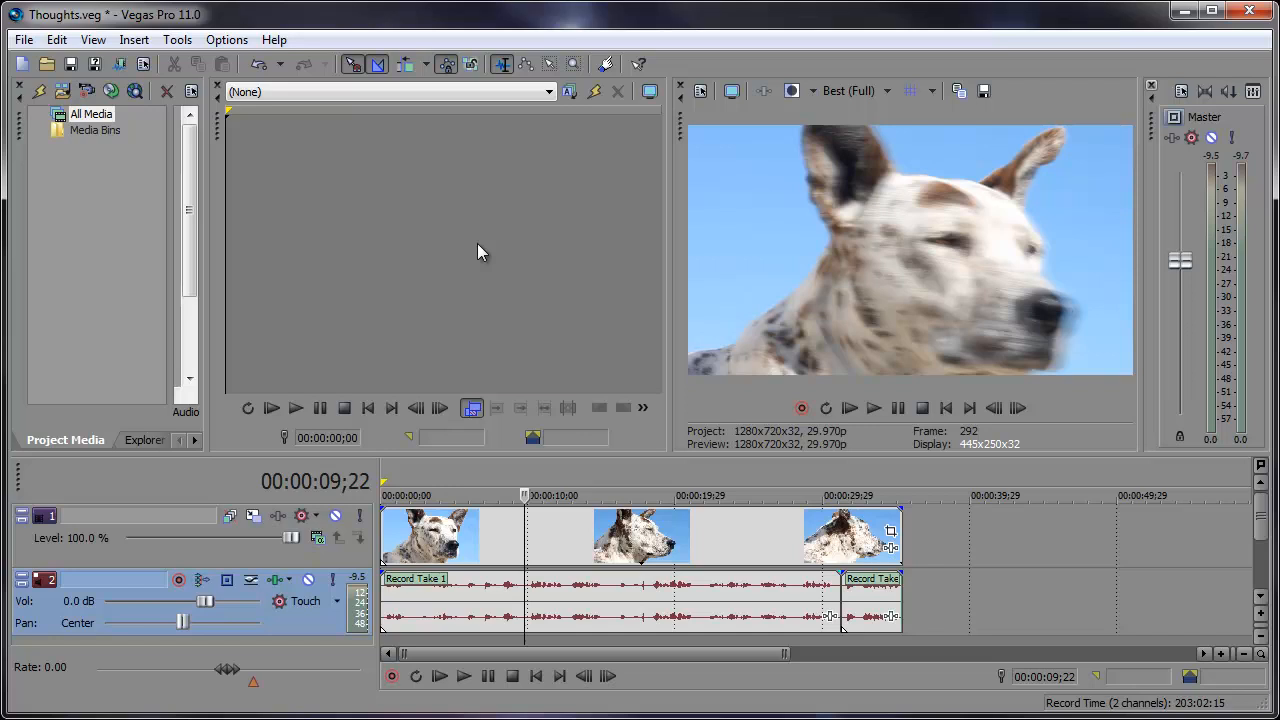
pyautogui.moveTo(477, 243)
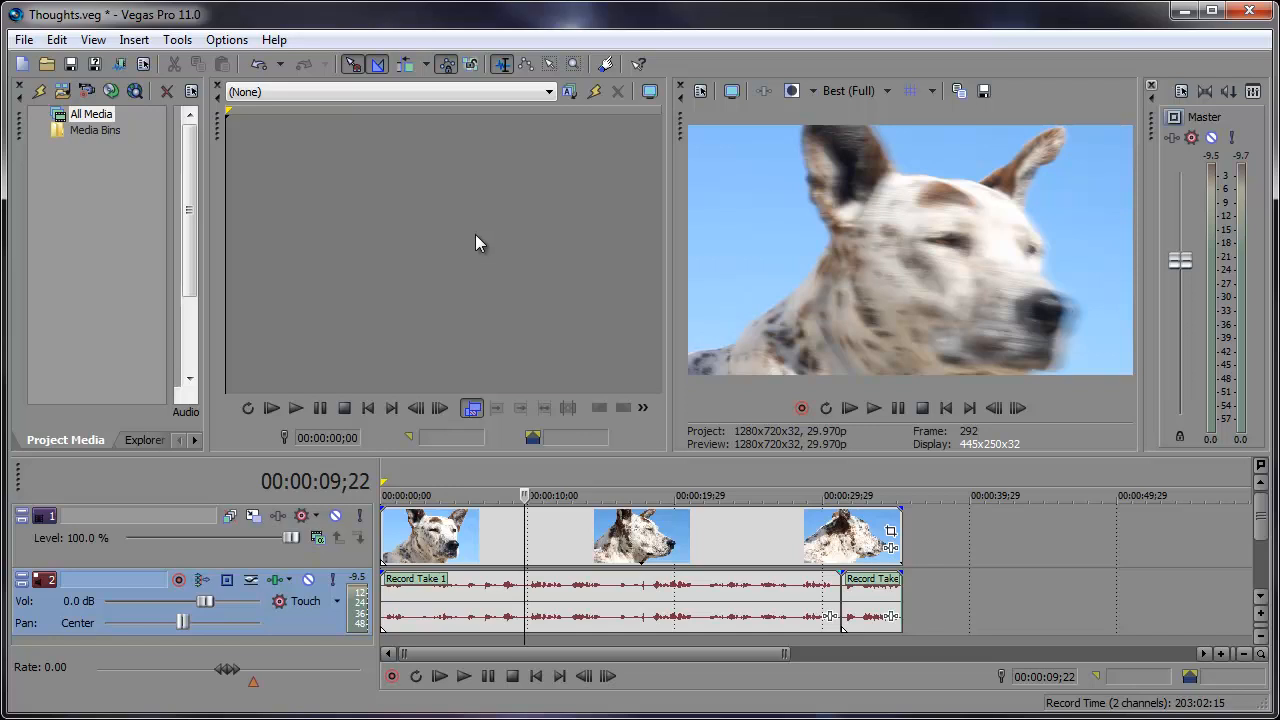
pyautogui.moveTo(332, 253)
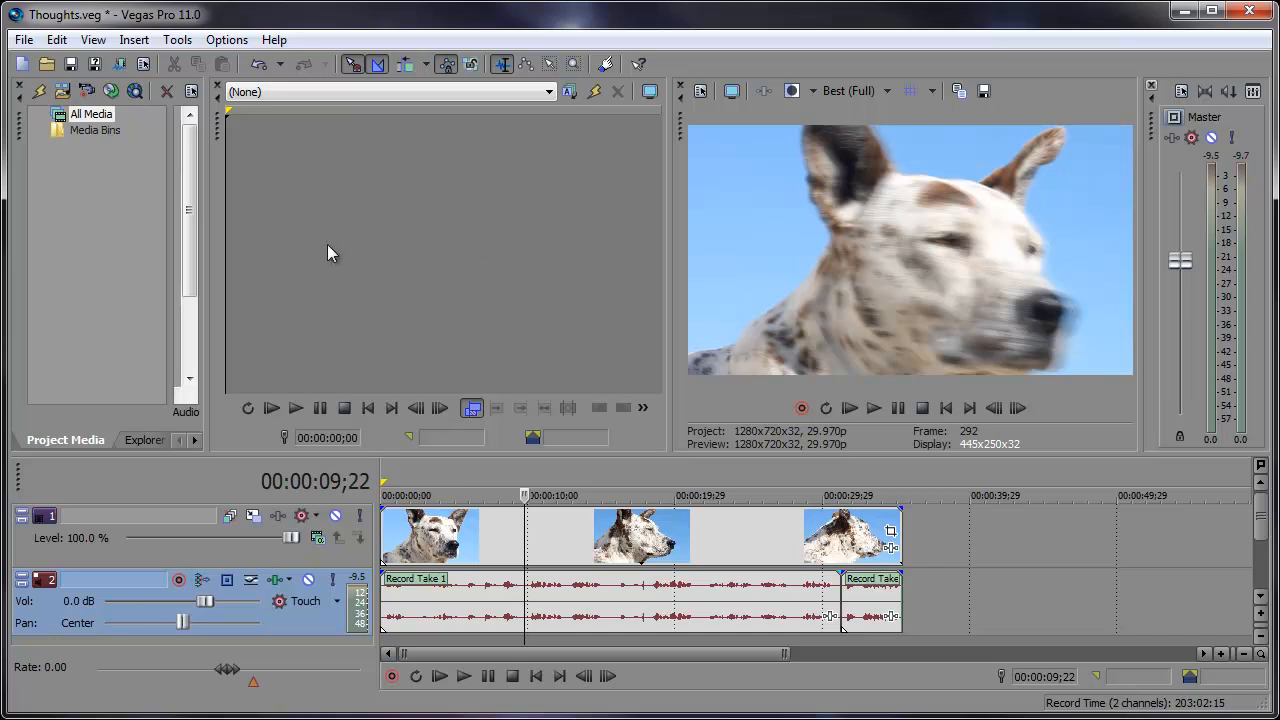